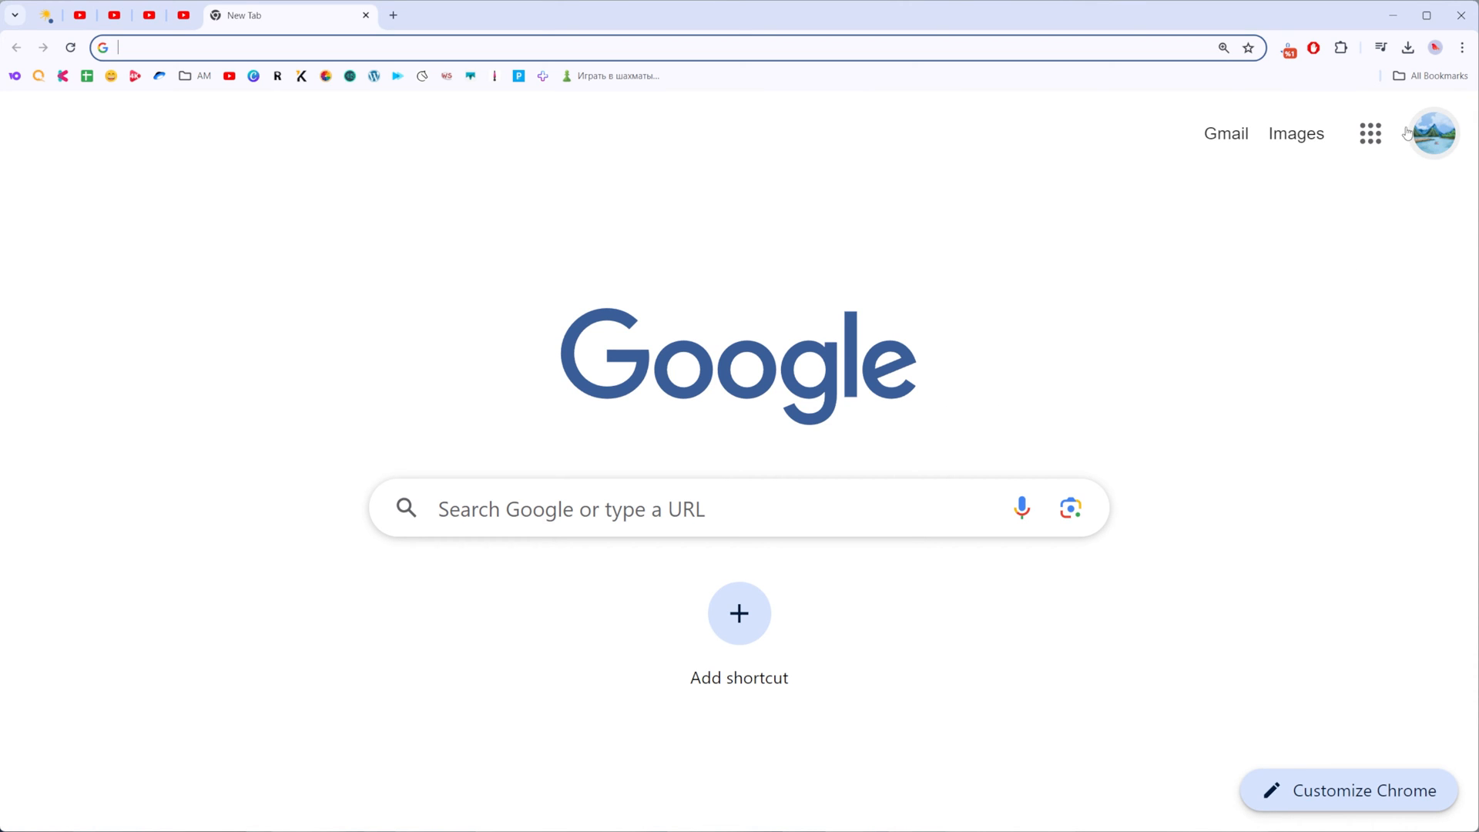
{"action": "mouse_move", "coordinate": [1190, 282]}
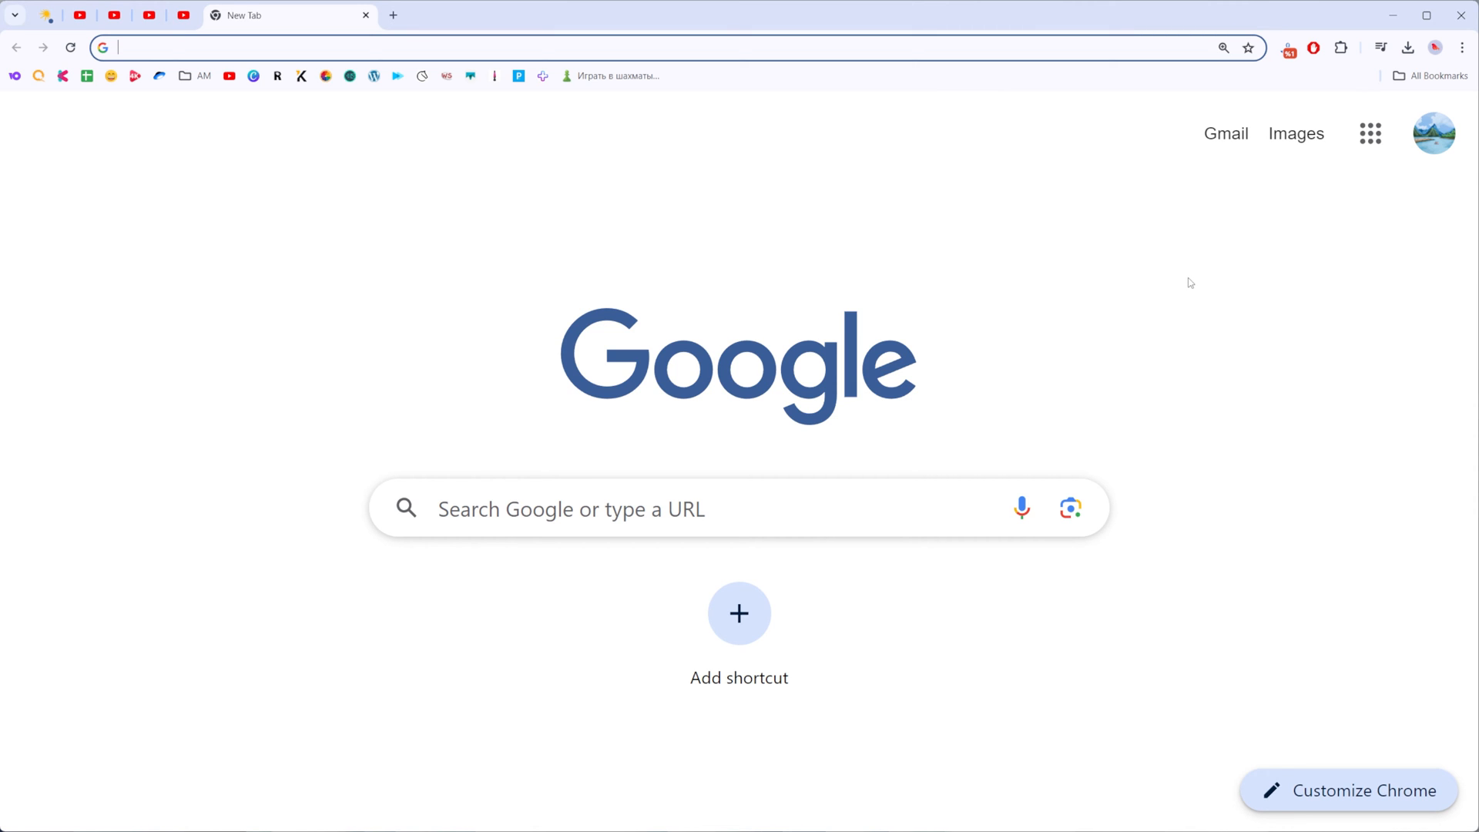
{"action": "mouse_move", "coordinate": [1164, 257]}
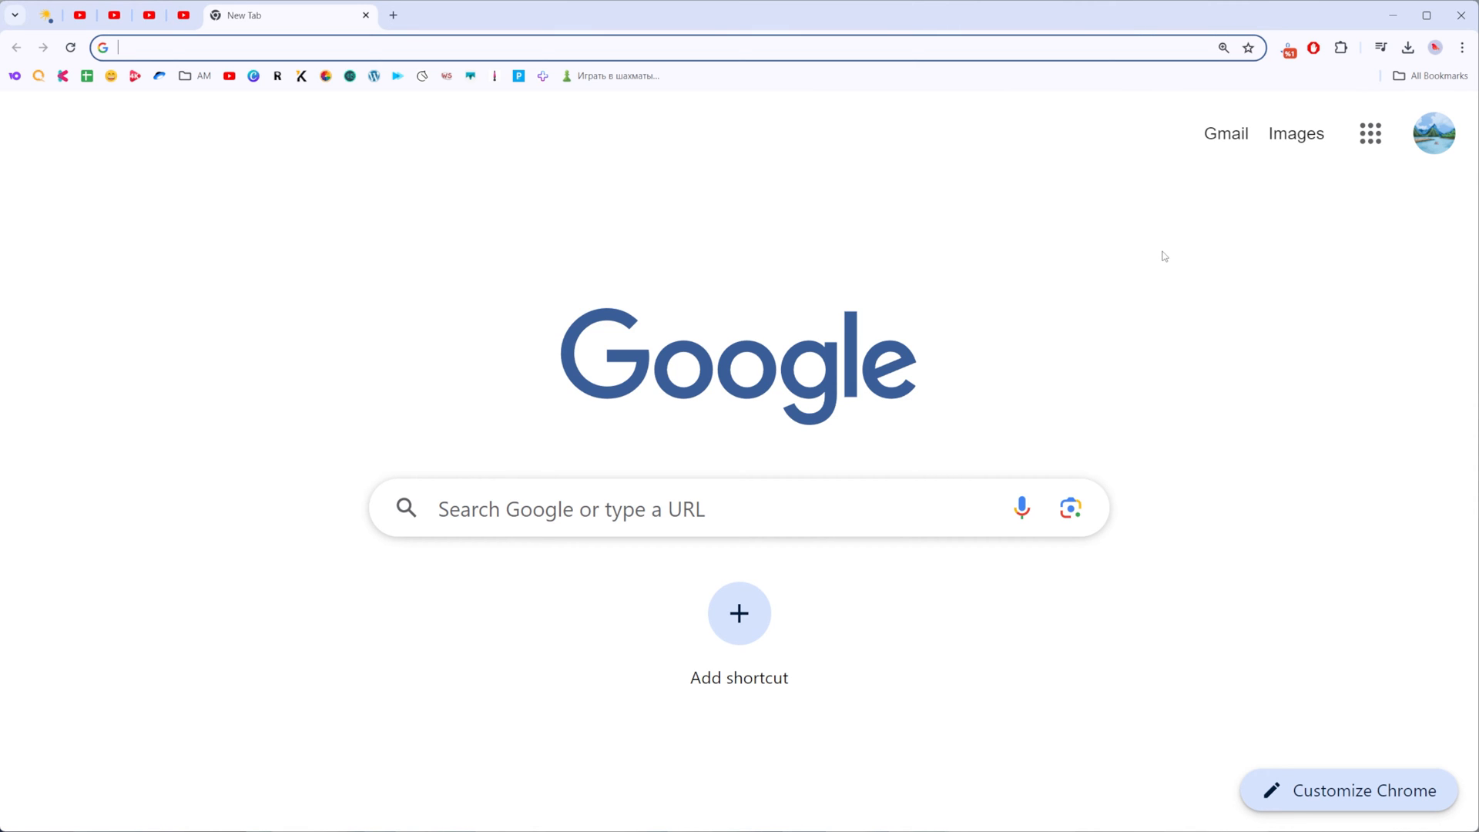
{"action": "mouse_move", "coordinate": [1139, 228]}
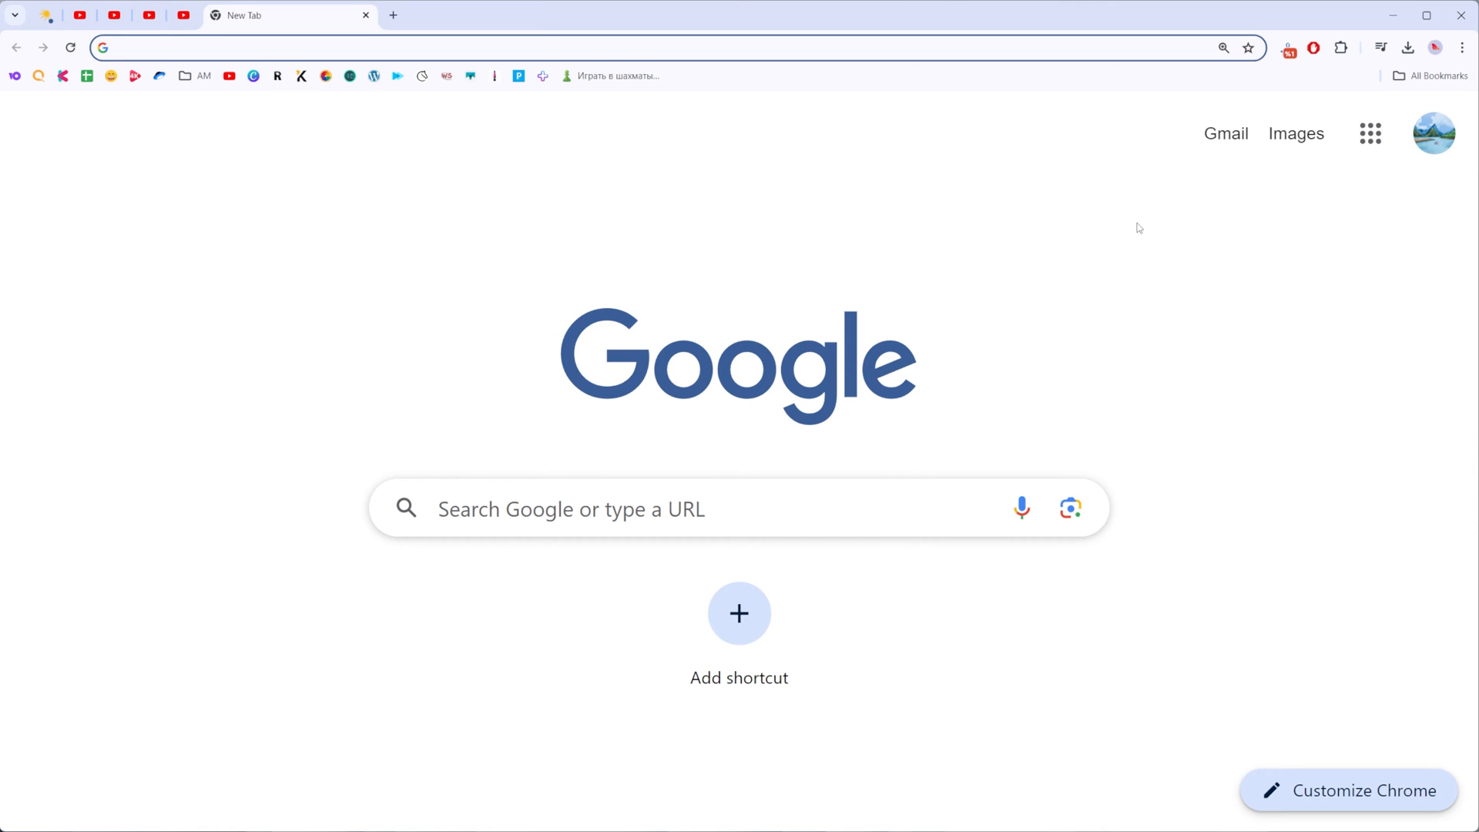
{"action": "mouse_move", "coordinate": [1097, 289]}
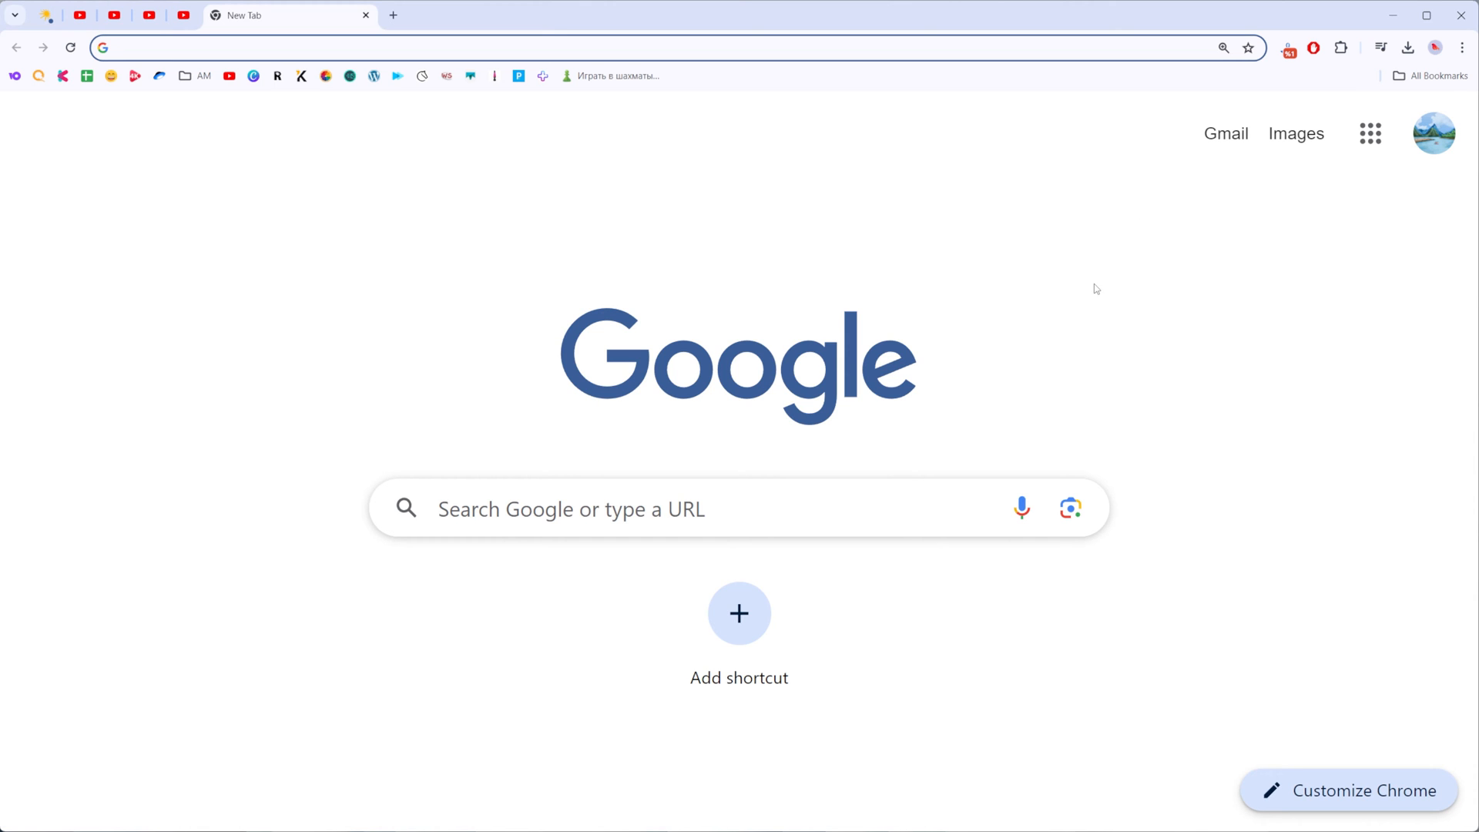
{"action": "mouse_move", "coordinate": [1195, 480]}
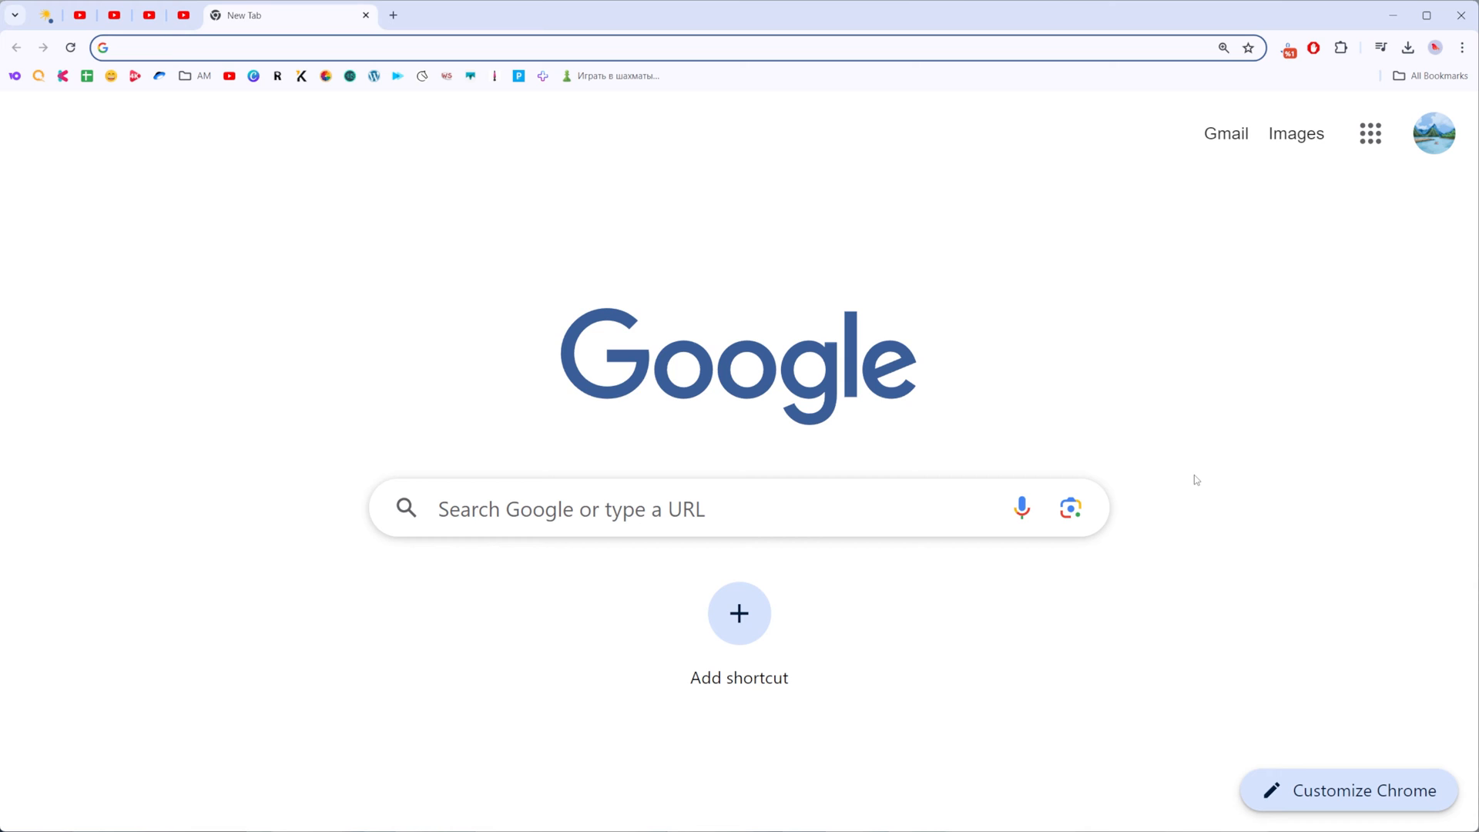
{"action": "mouse_move", "coordinate": [1465, 179]}
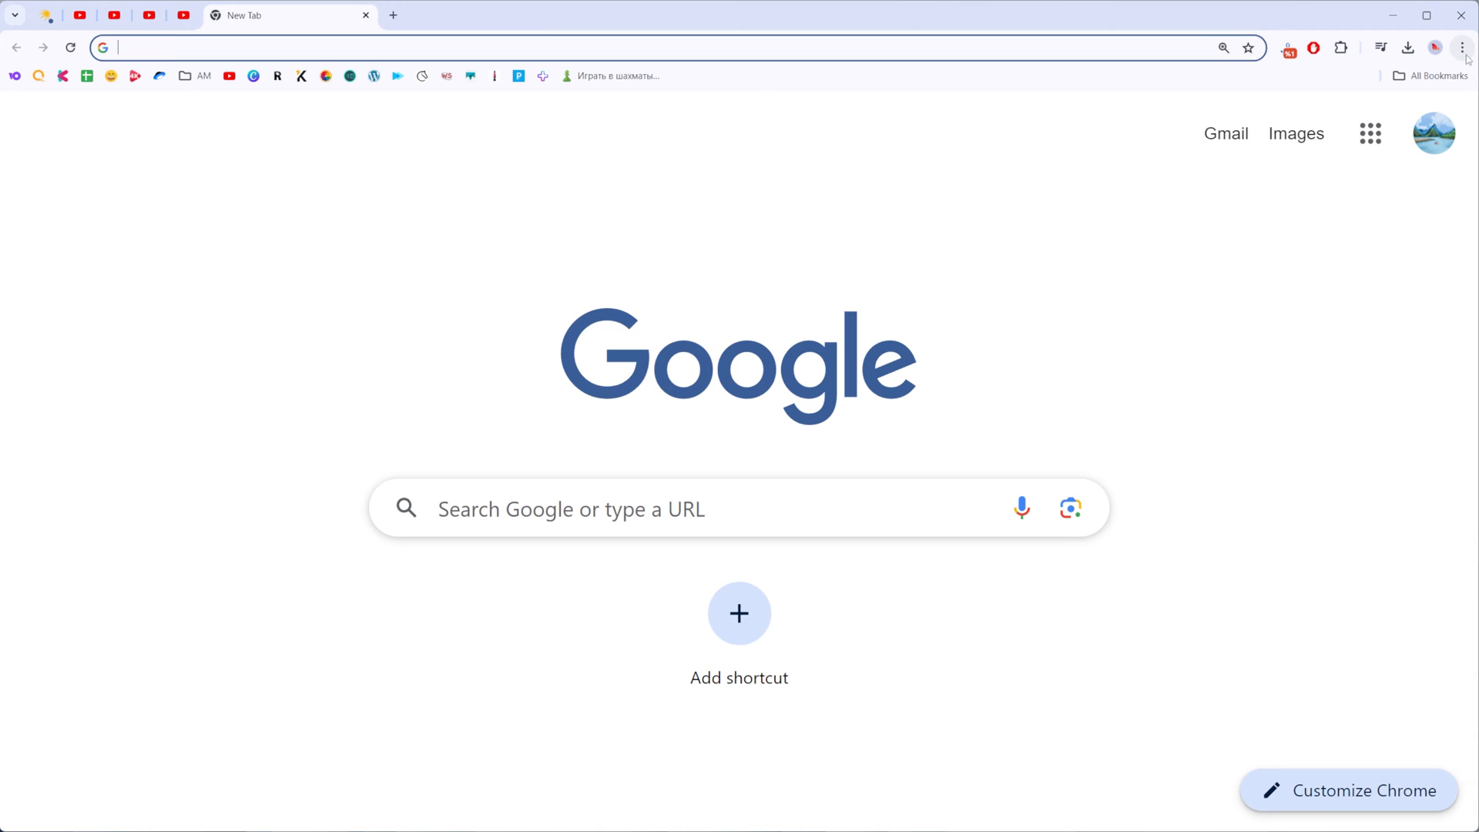
Open Chrome Settings from the three-dot menu.
{"action": "left_click", "coordinate": [1463, 47]}
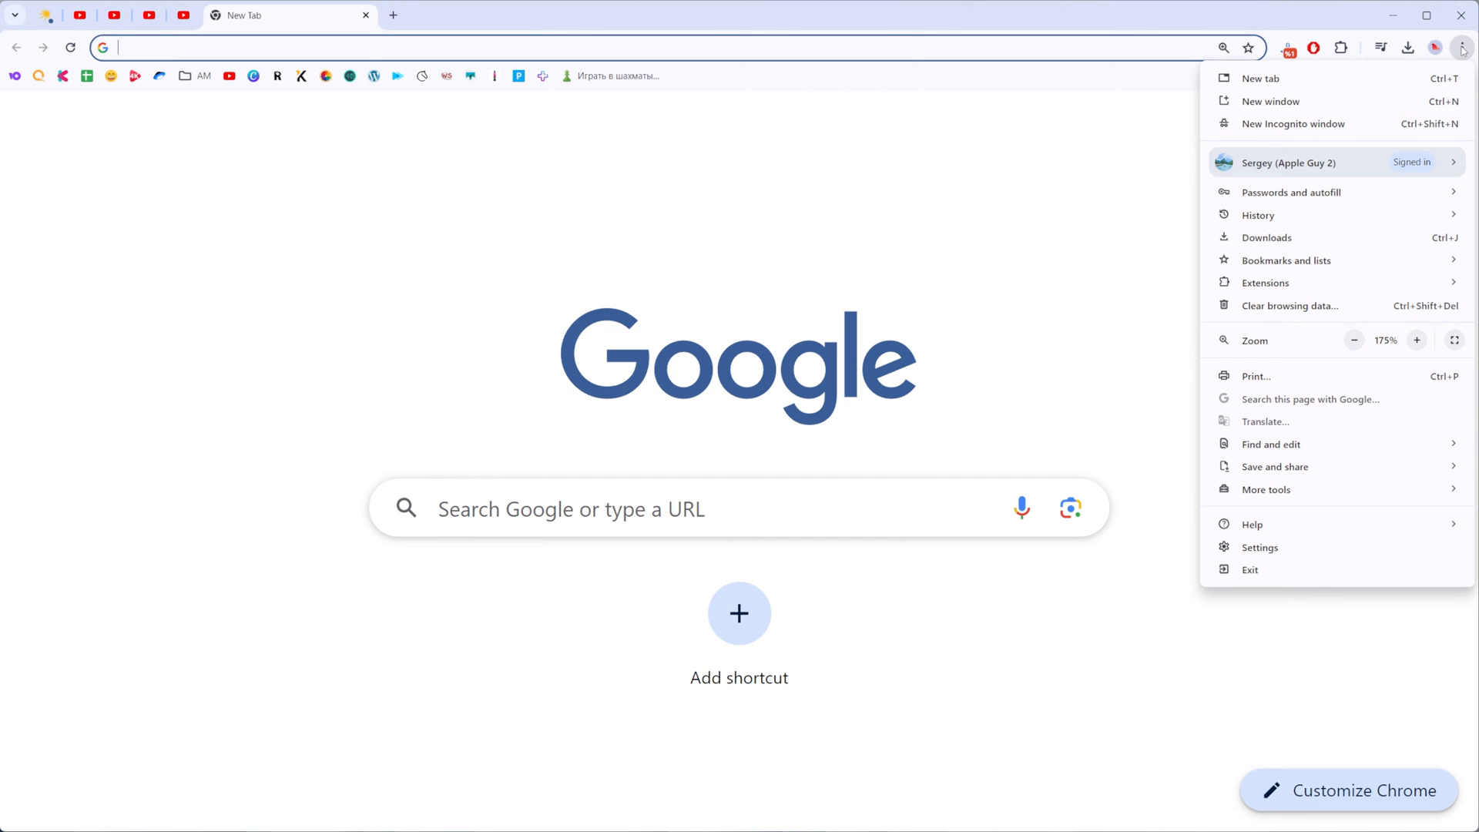
{"action": "mouse_move", "coordinate": [1271, 525]}
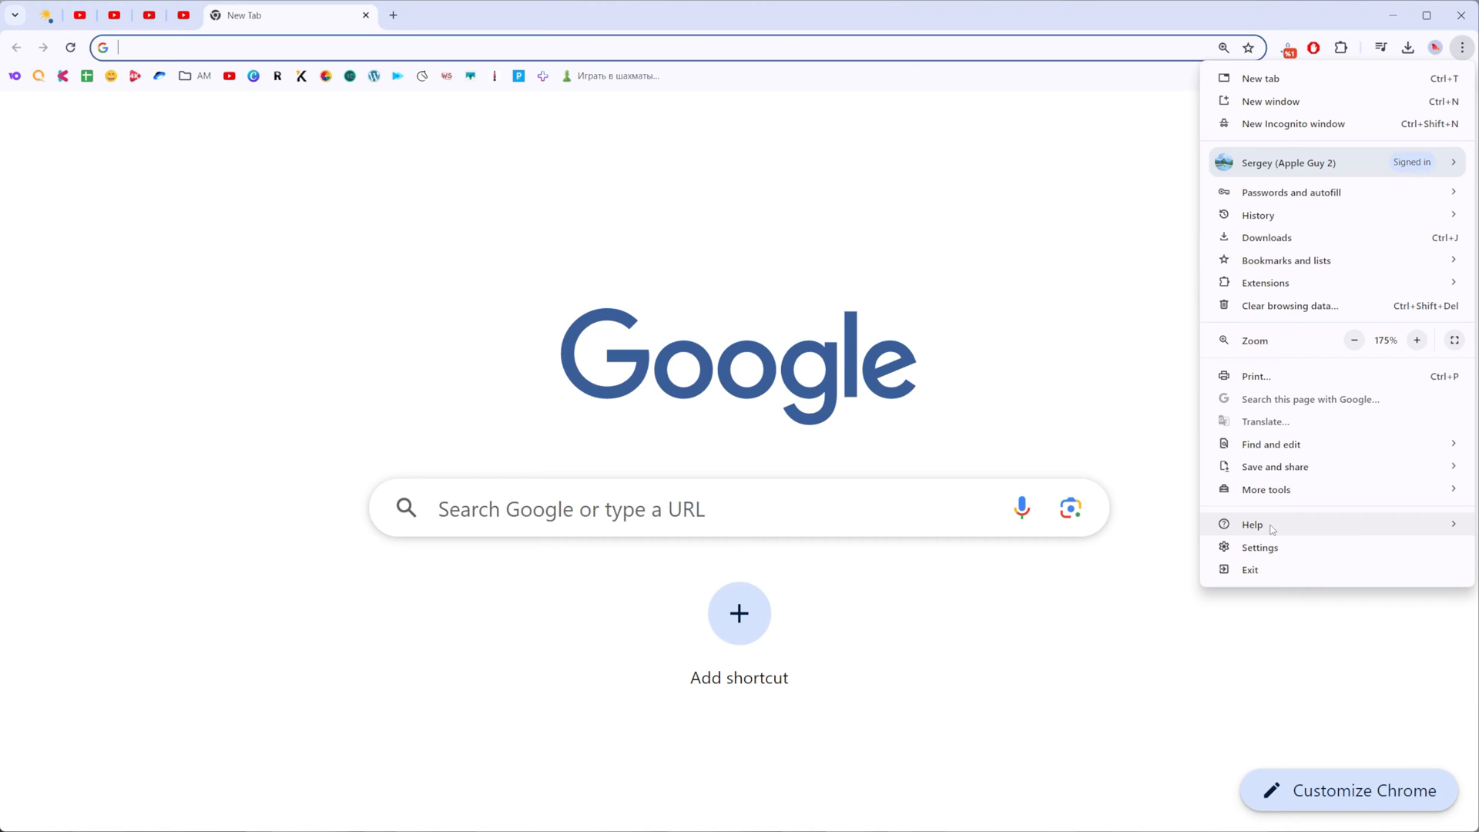
{"action": "mouse_move", "coordinate": [1260, 547]}
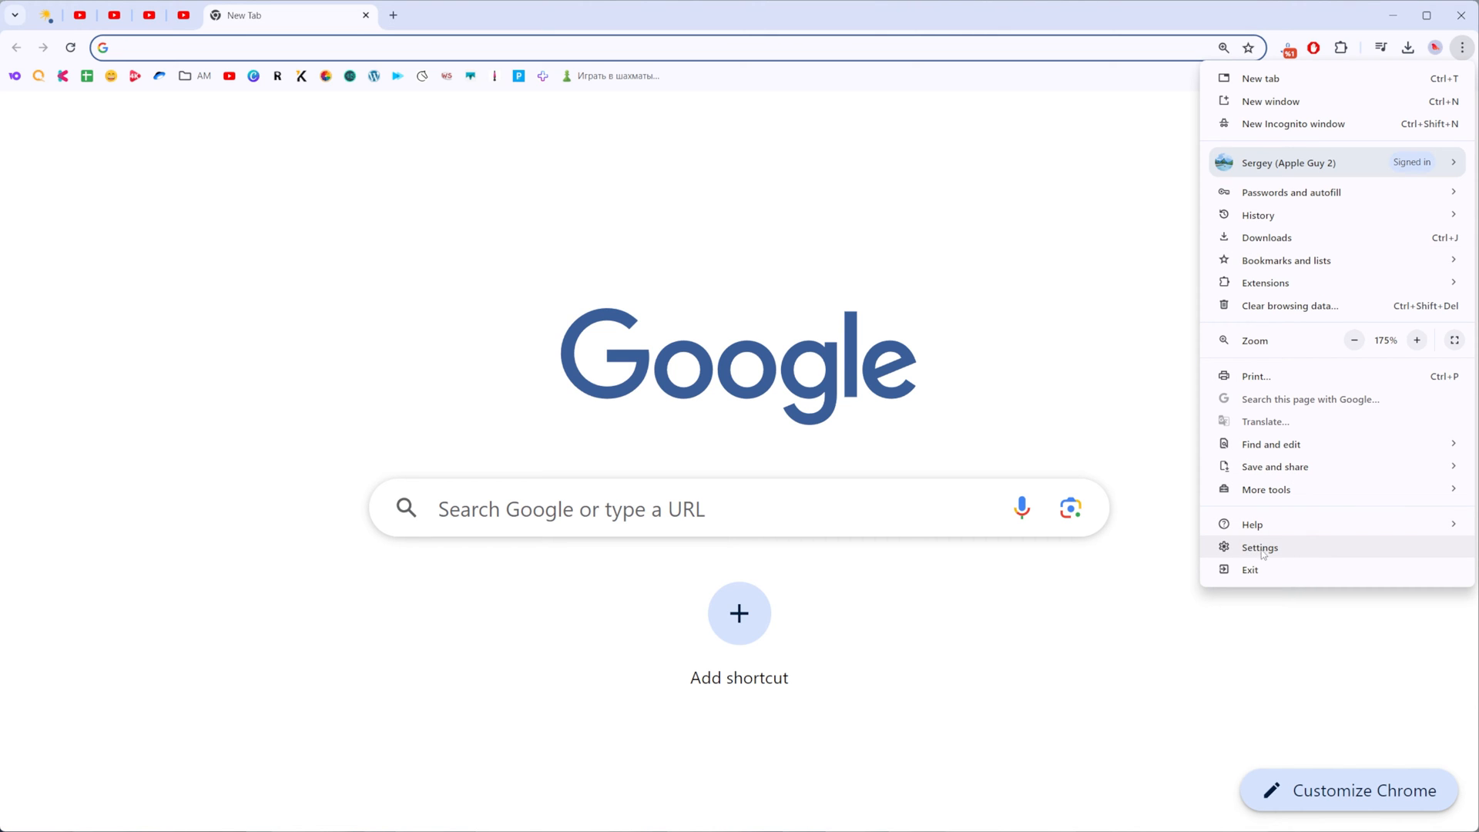
{"action": "left_click", "coordinate": [1261, 547]}
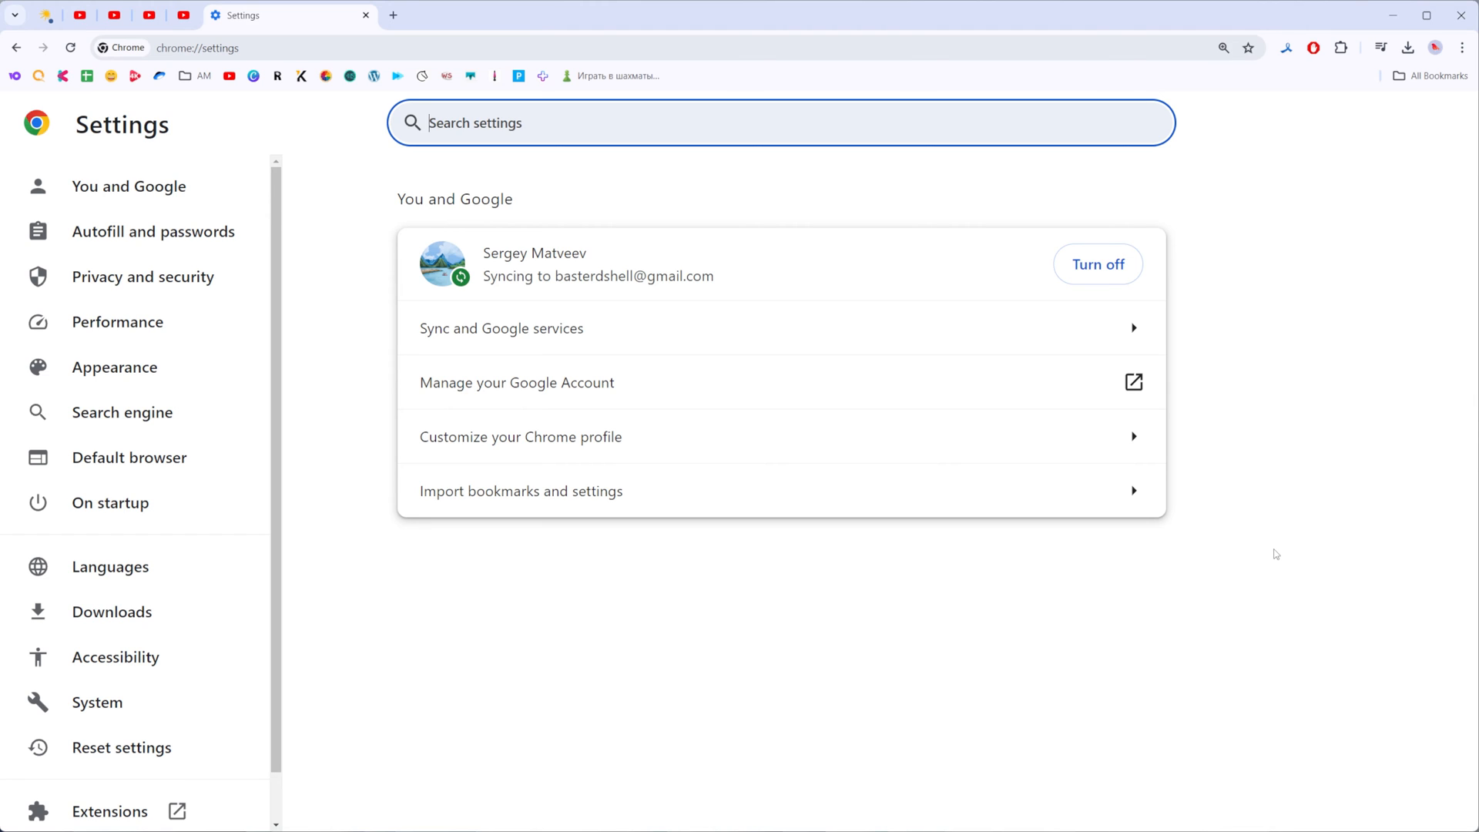
{"action": "mouse_move", "coordinate": [646, 413]}
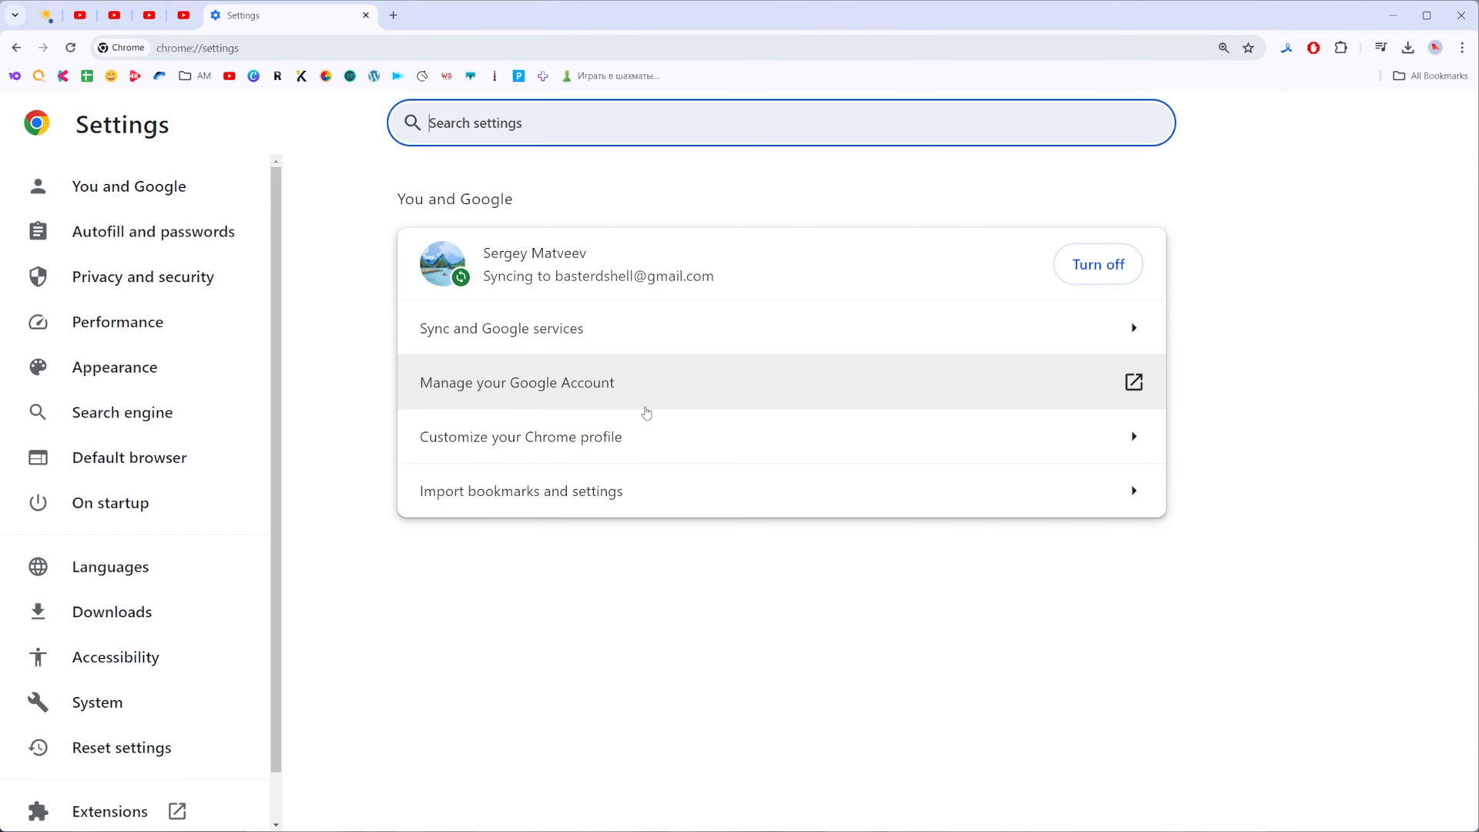
{"action": "mouse_move", "coordinate": [431, 400]}
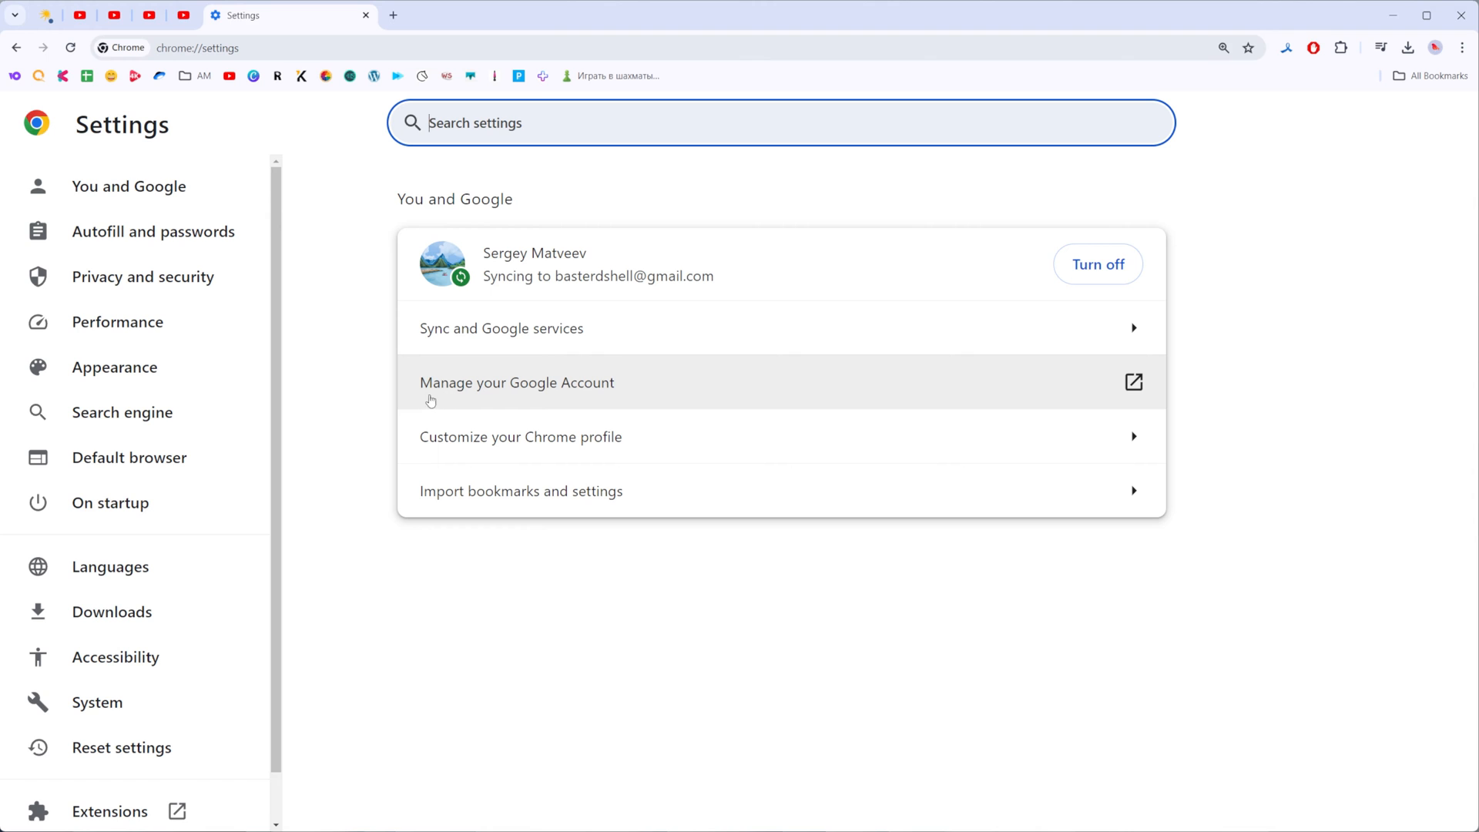
{"action": "mouse_move", "coordinate": [614, 396]}
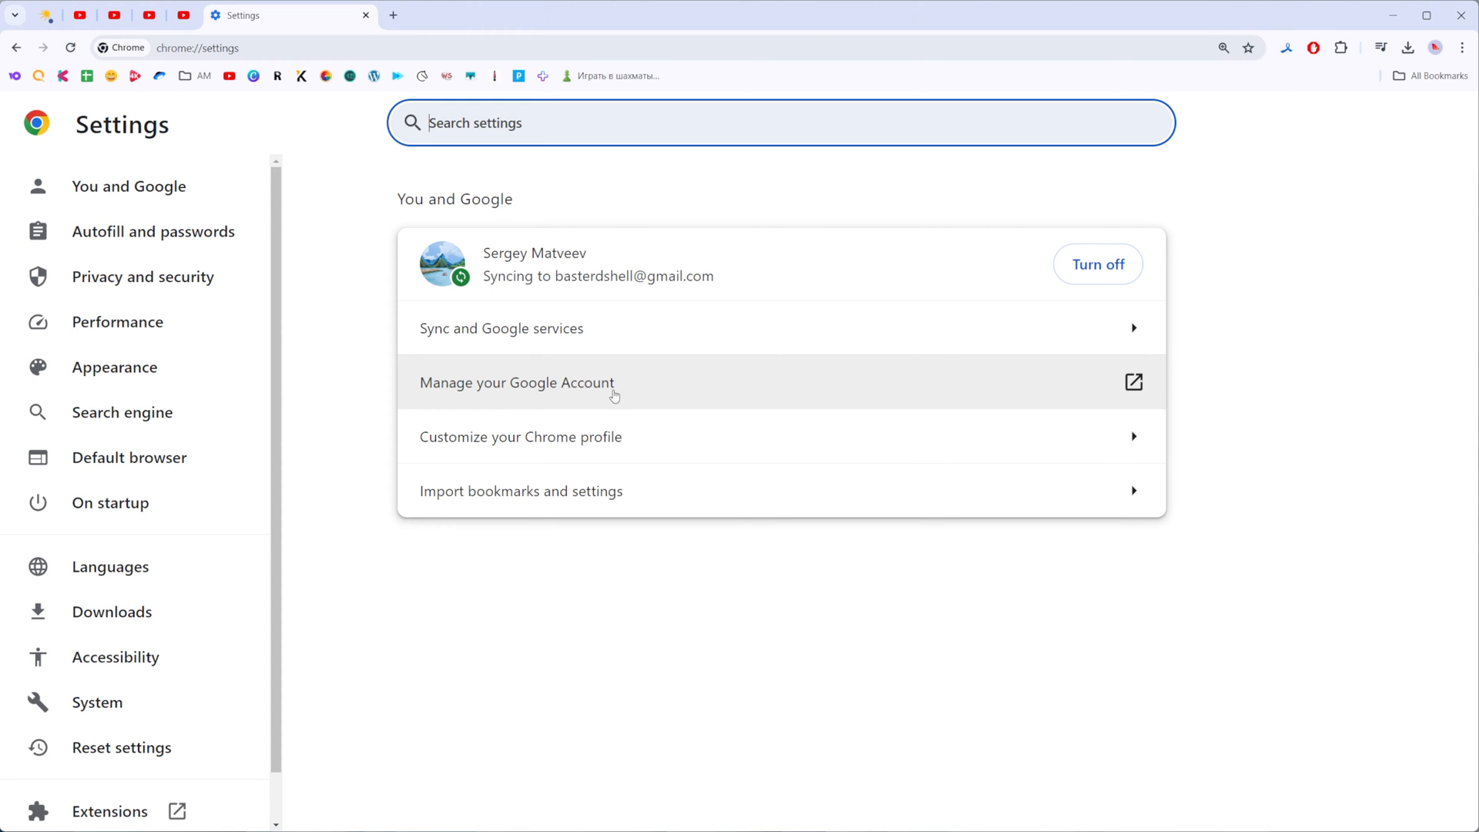
Open Manage your Google Account and go to the Personal info section.
{"action": "left_click", "coordinate": [517, 382]}
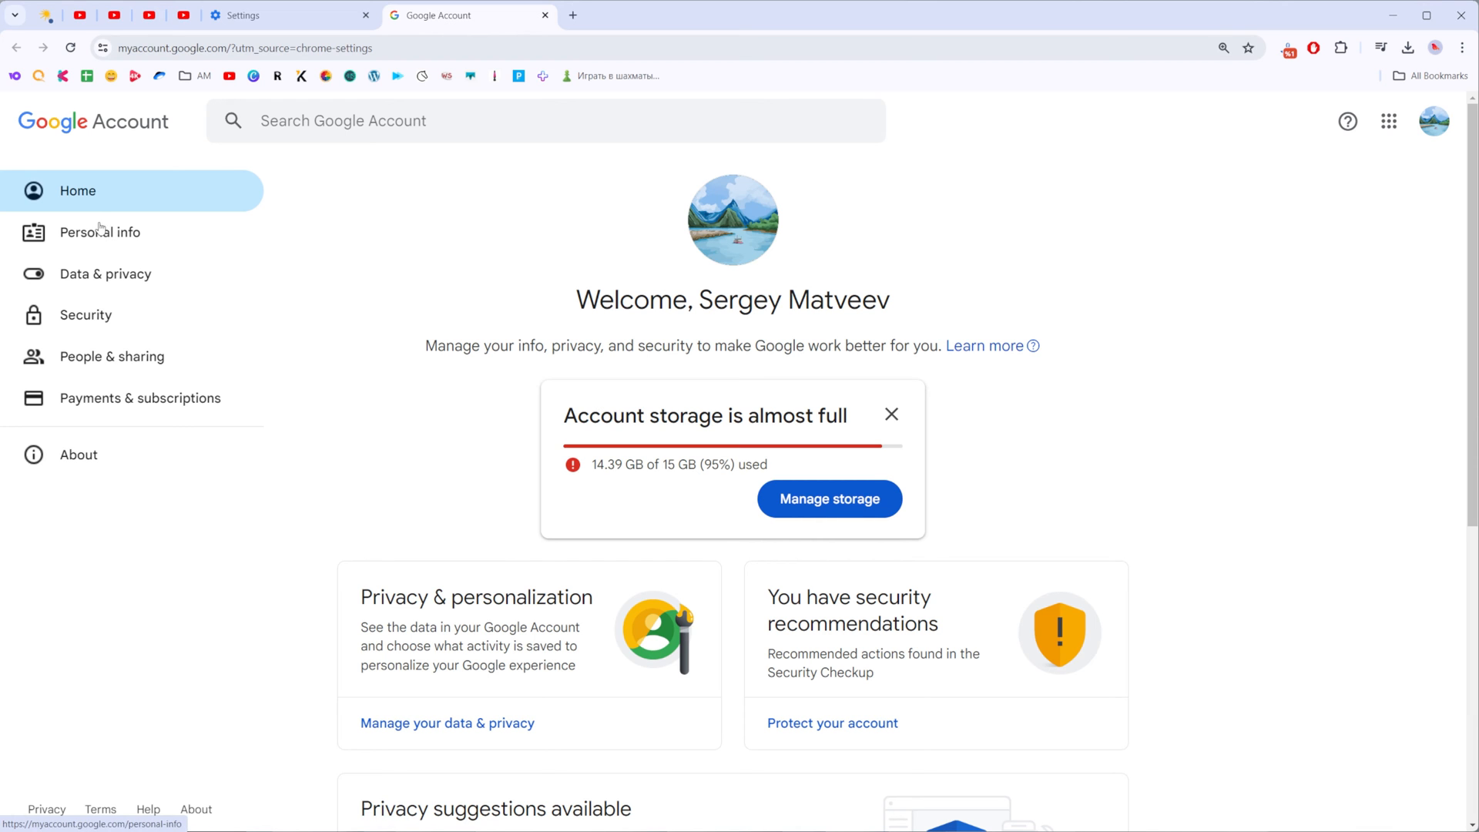
{"action": "left_click", "coordinate": [100, 231]}
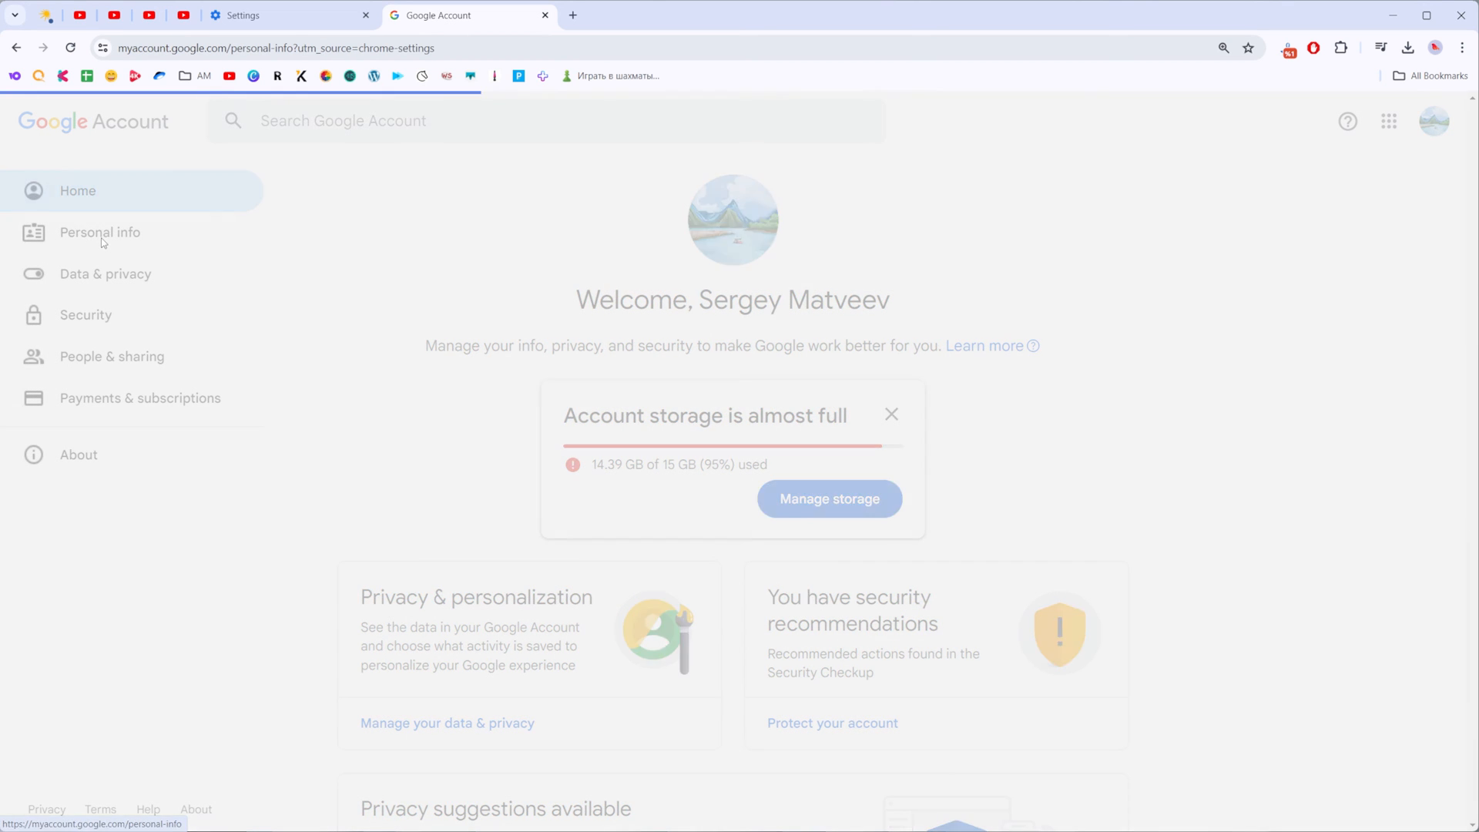
{"action": "left_click", "coordinate": [99, 232]}
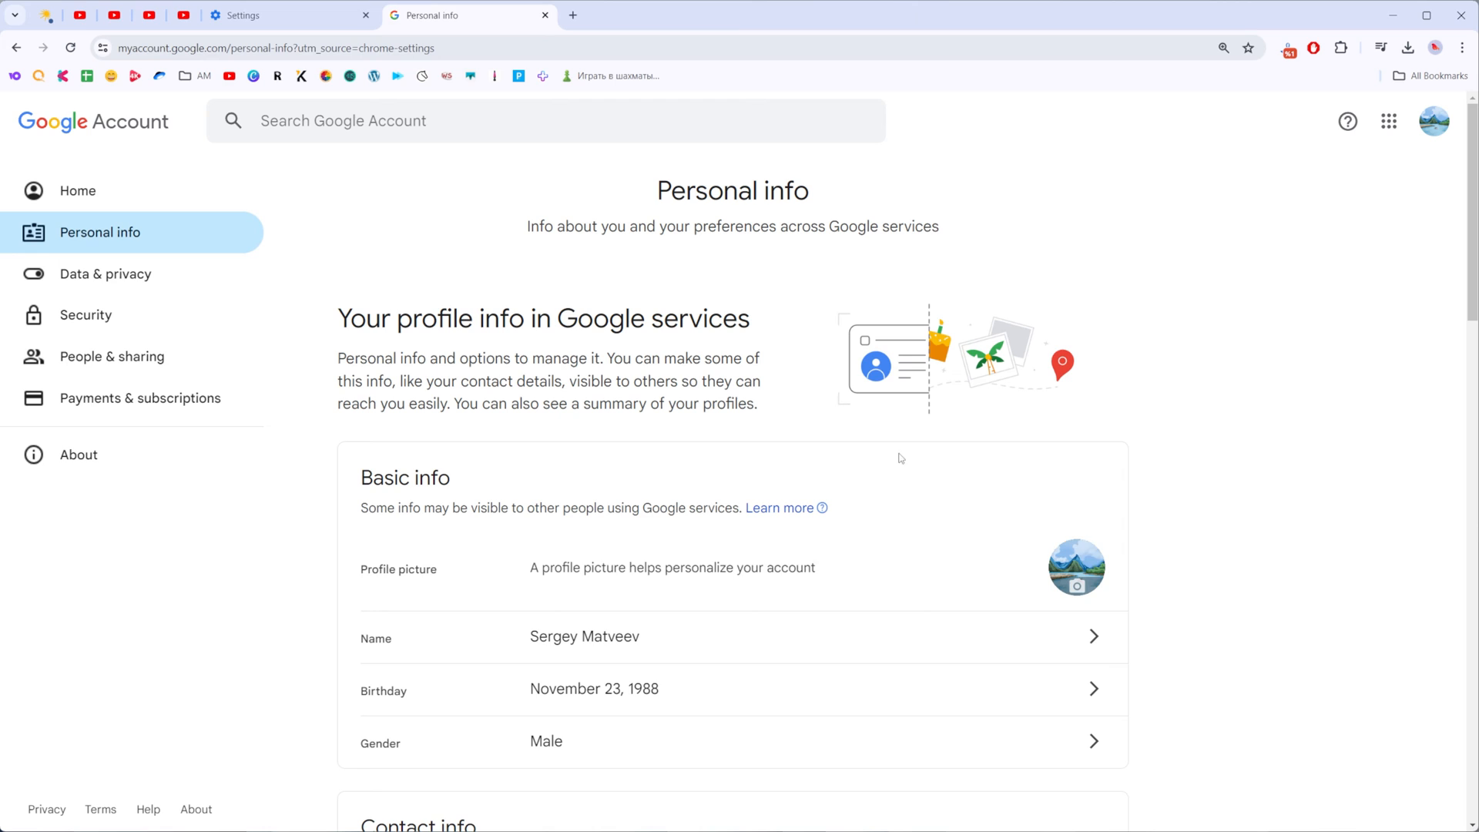
{"action": "mouse_move", "coordinate": [1141, 569]}
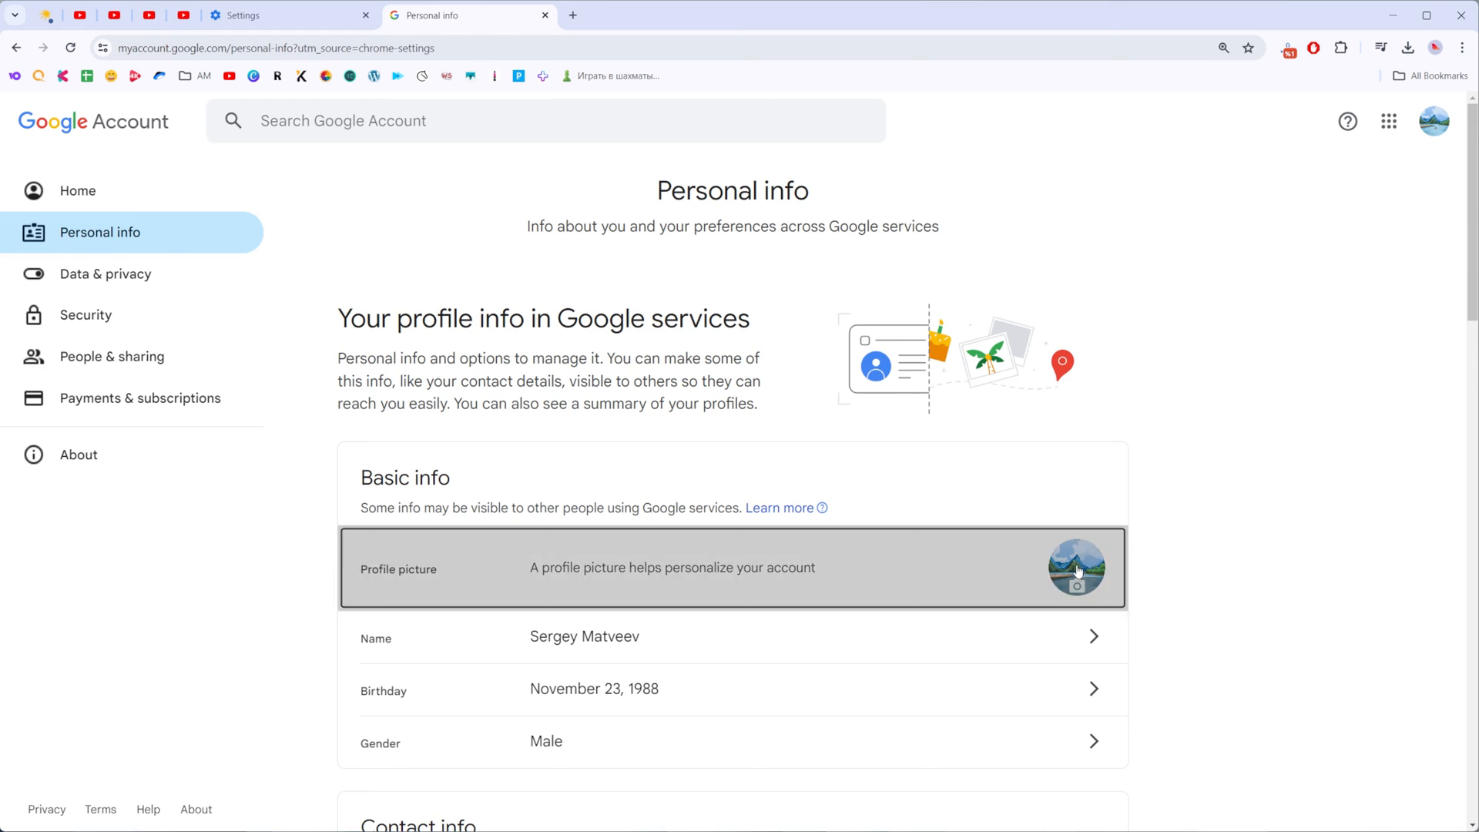
{"action": "left_click", "coordinate": [1076, 568]}
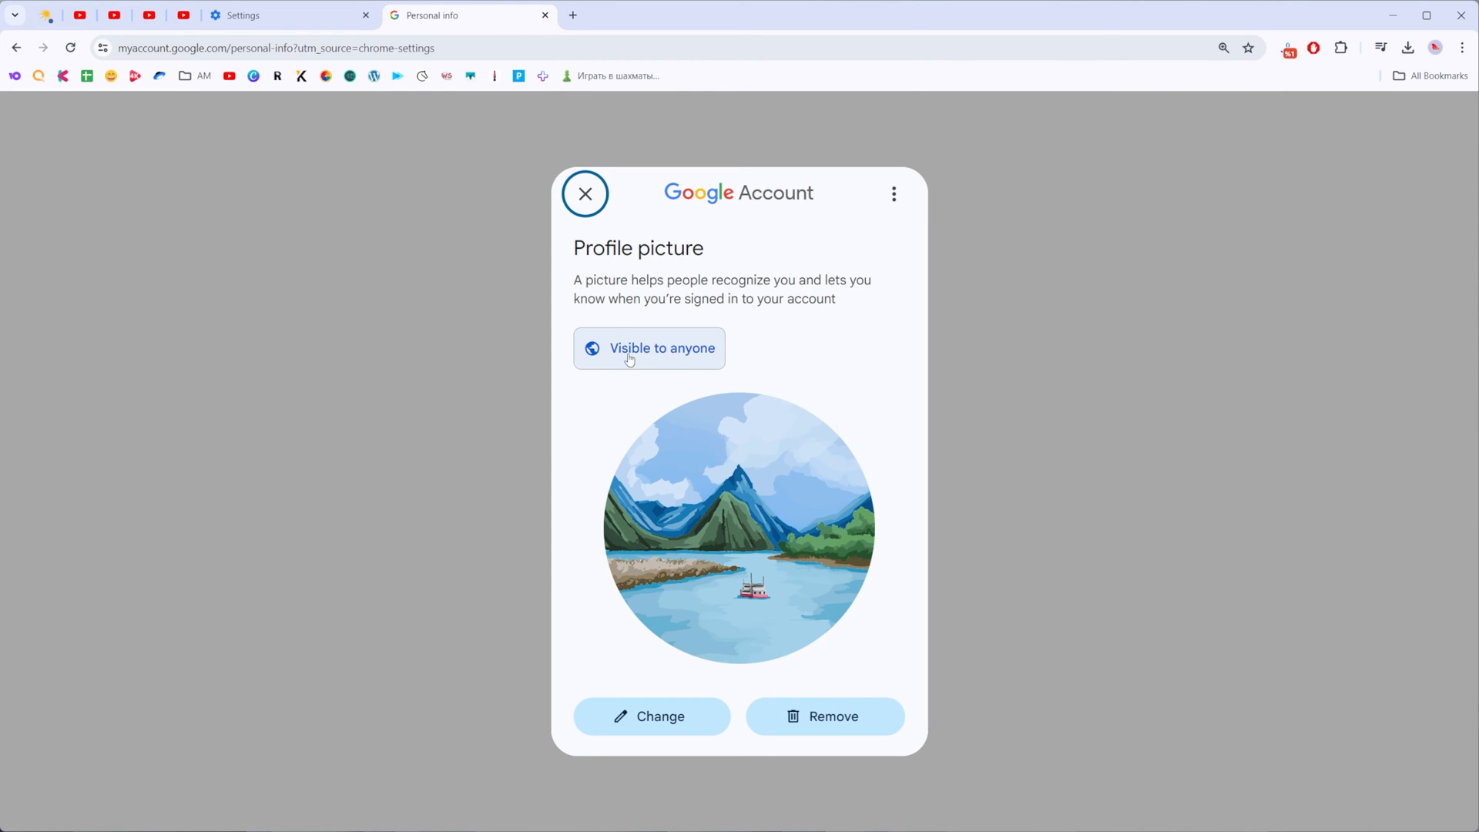
{"action": "mouse_move", "coordinate": [713, 359]}
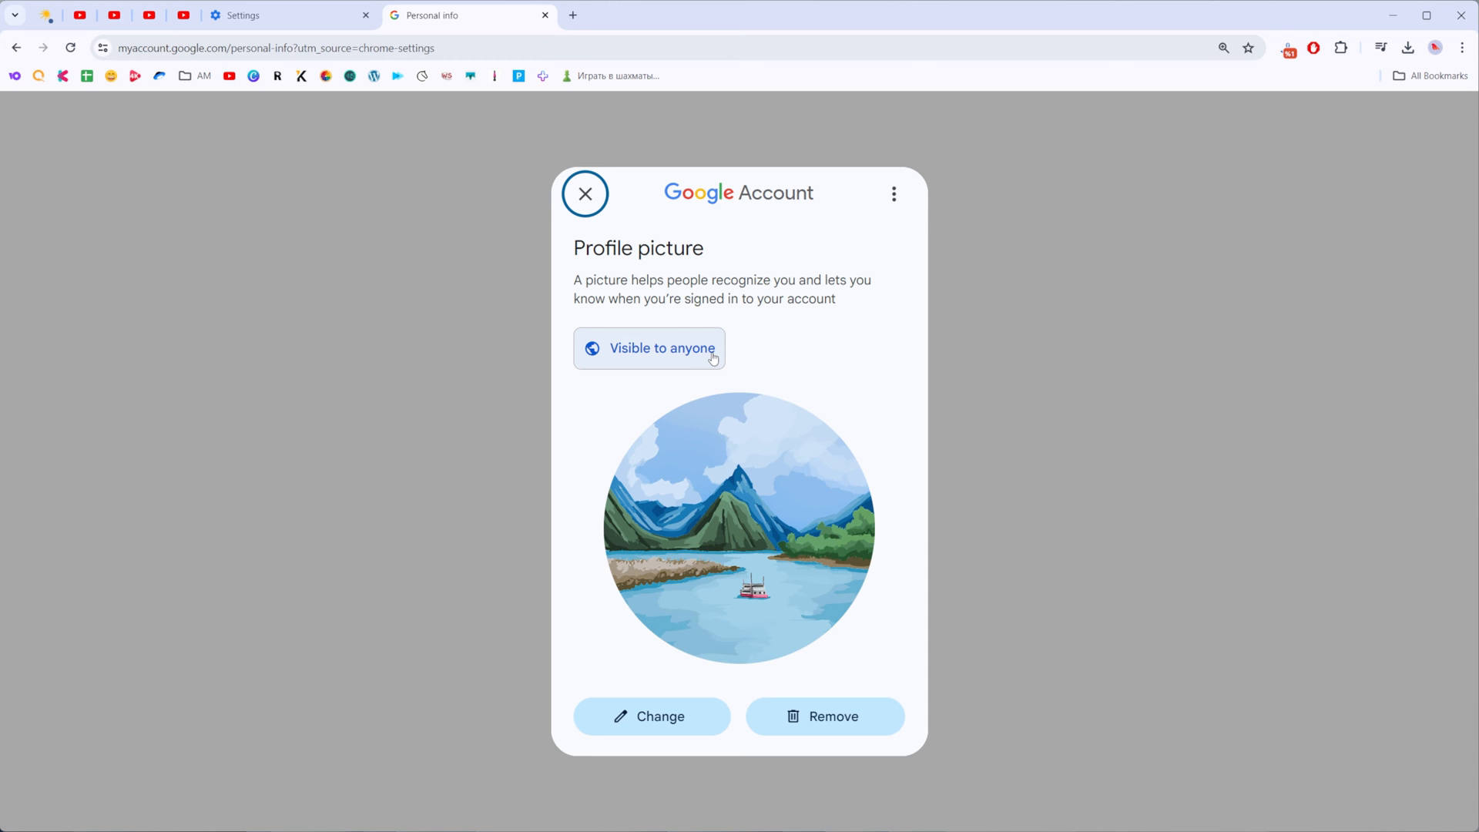
{"action": "mouse_move", "coordinate": [689, 357]}
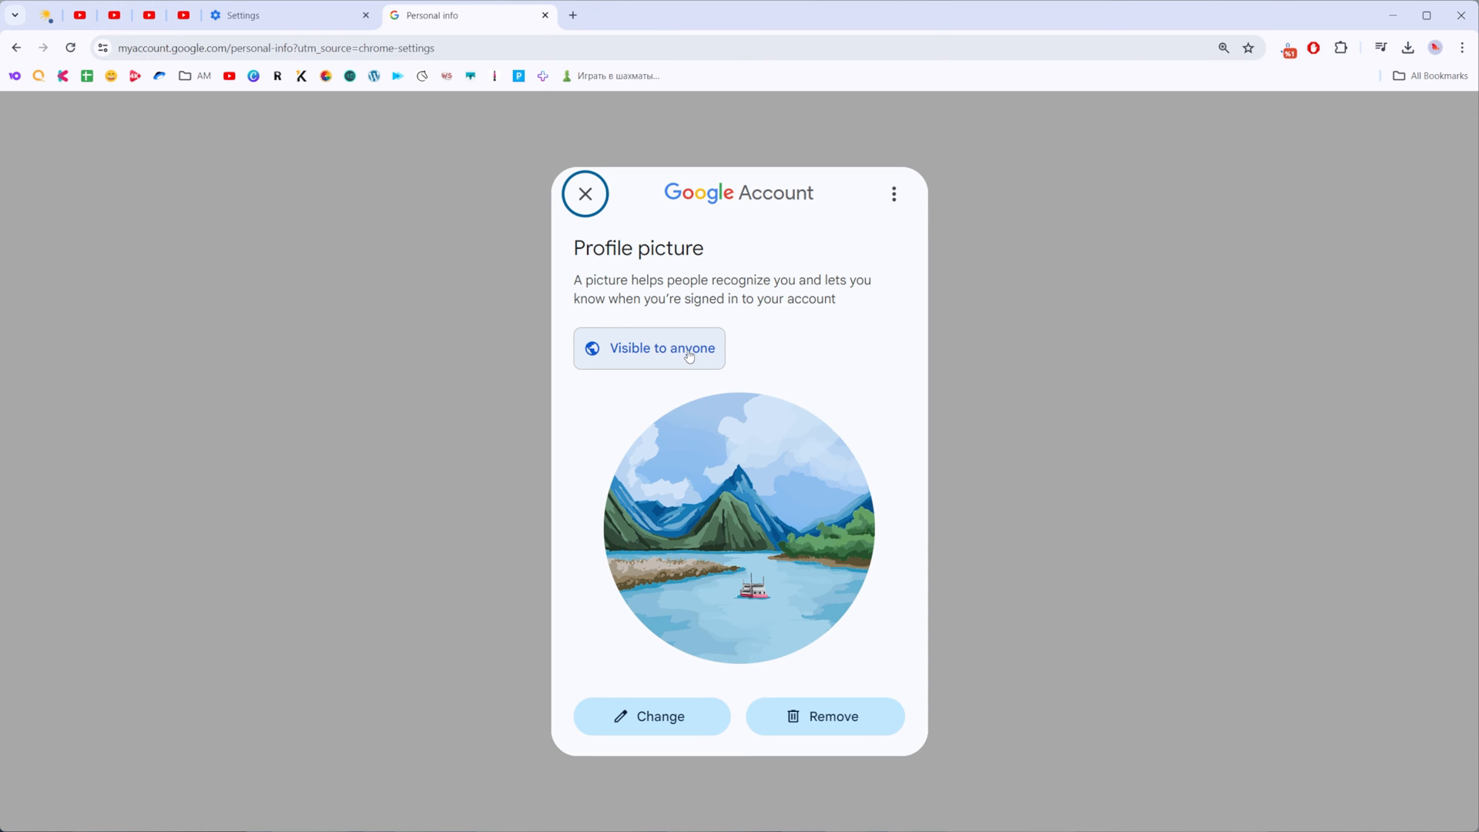
{"action": "left_click", "coordinate": [649, 348]}
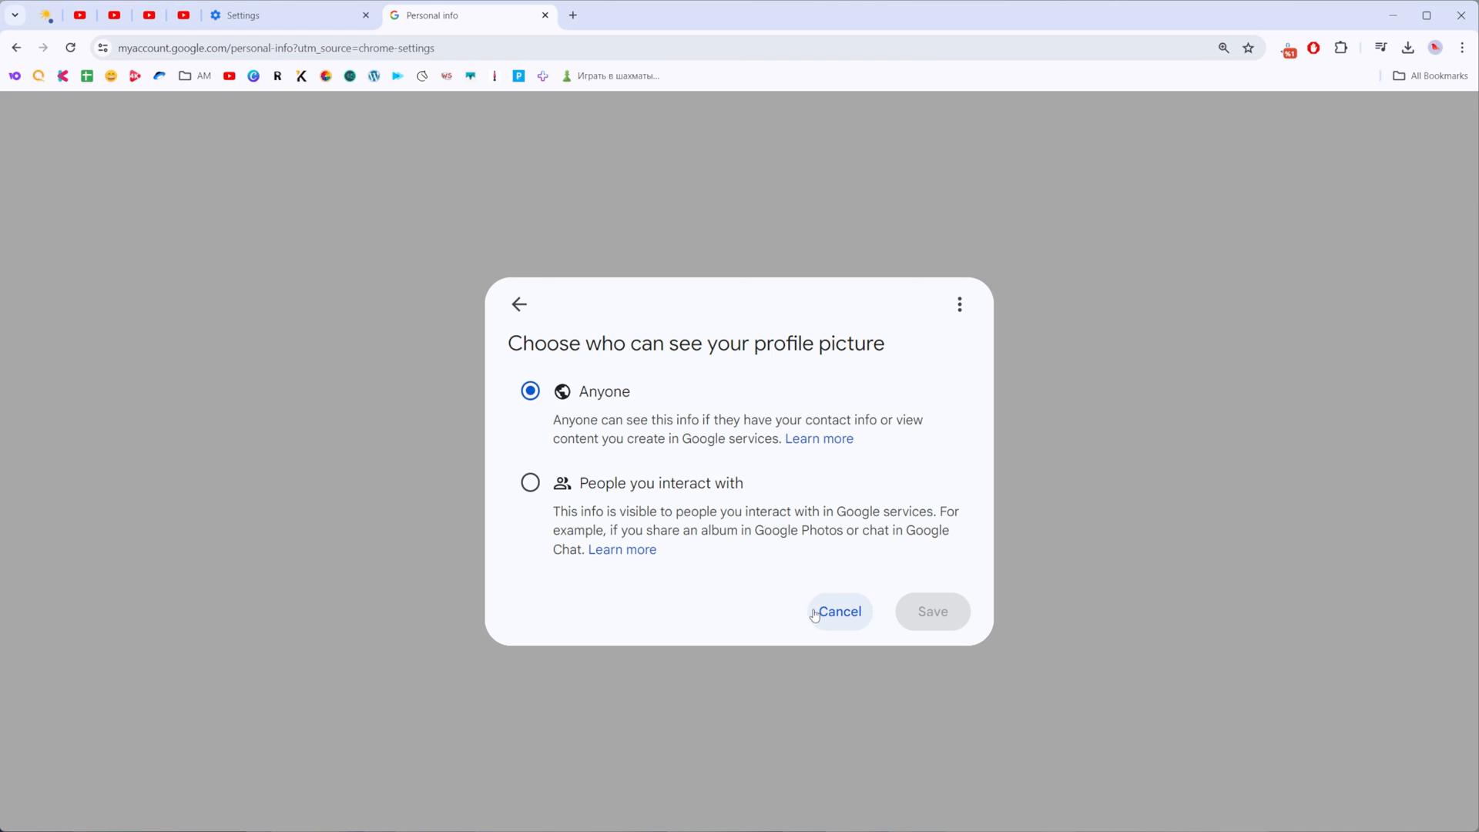
{"action": "left_click", "coordinate": [839, 611]}
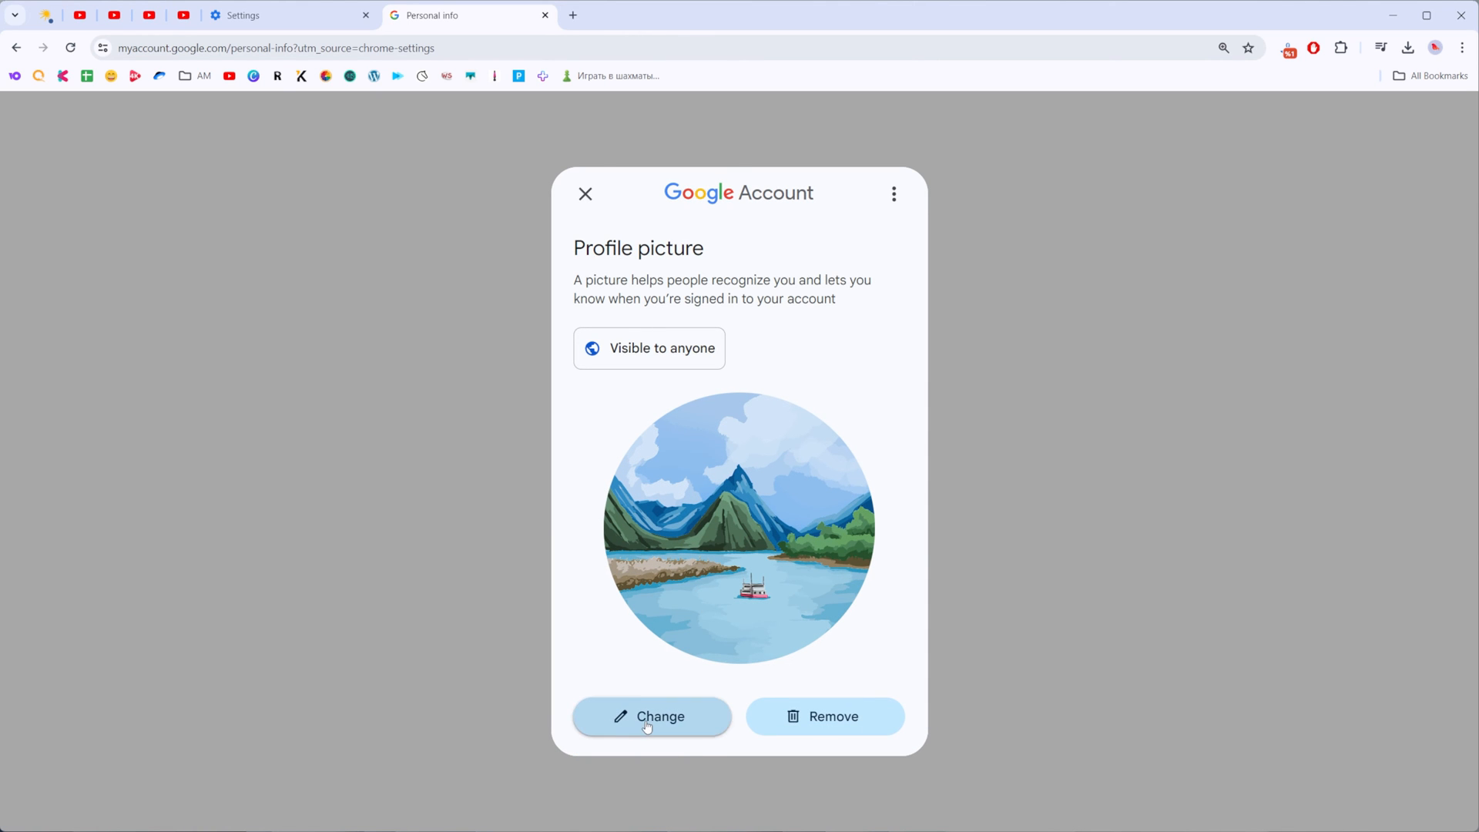
{"action": "left_click", "coordinate": [651, 716]}
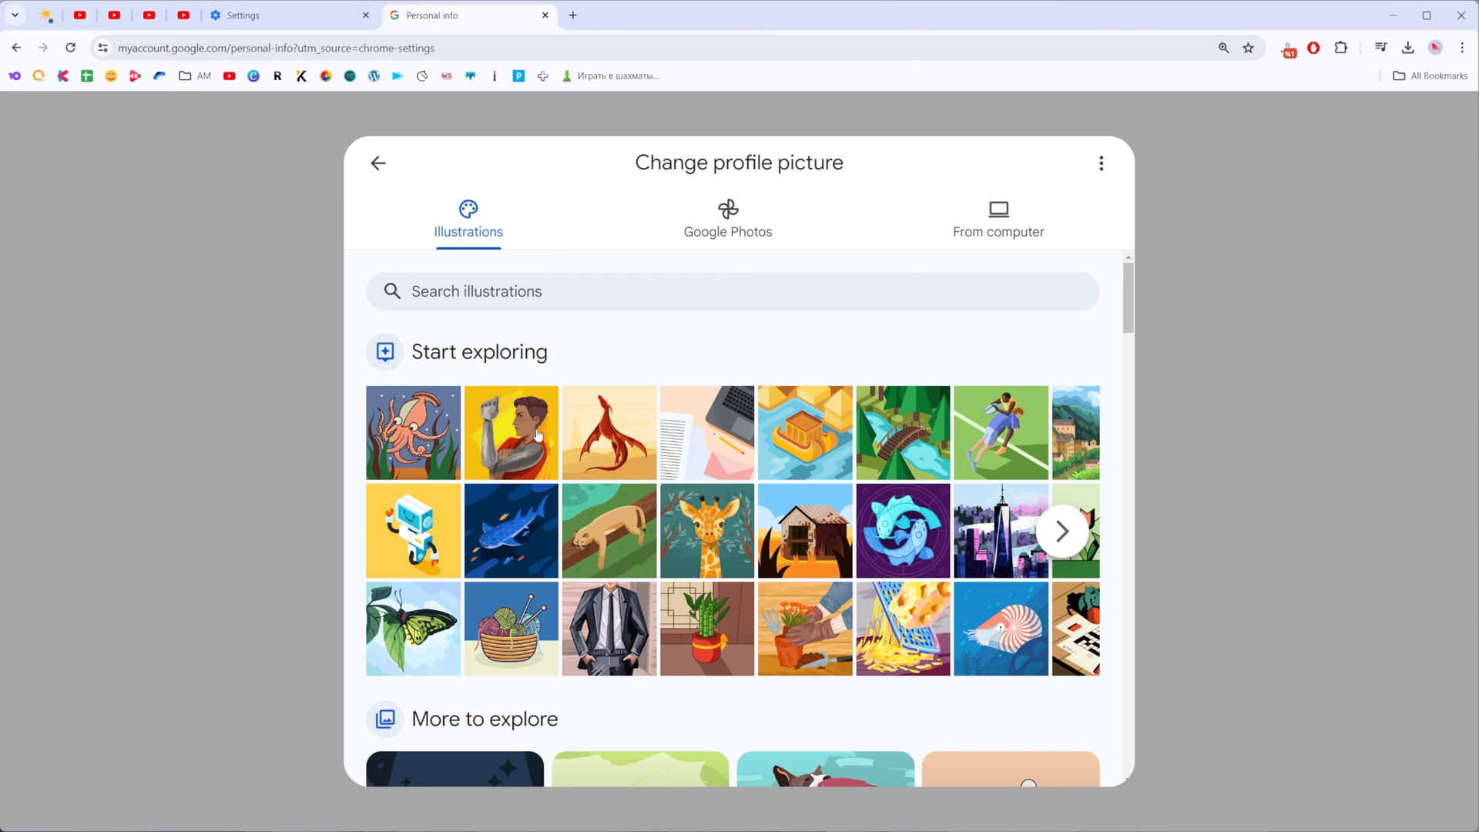
Browse the Illustrations and Google Photos options, then choose the From computer option.
{"action": "scroll", "scroll_direction": "down", "scroll_amount": 3}
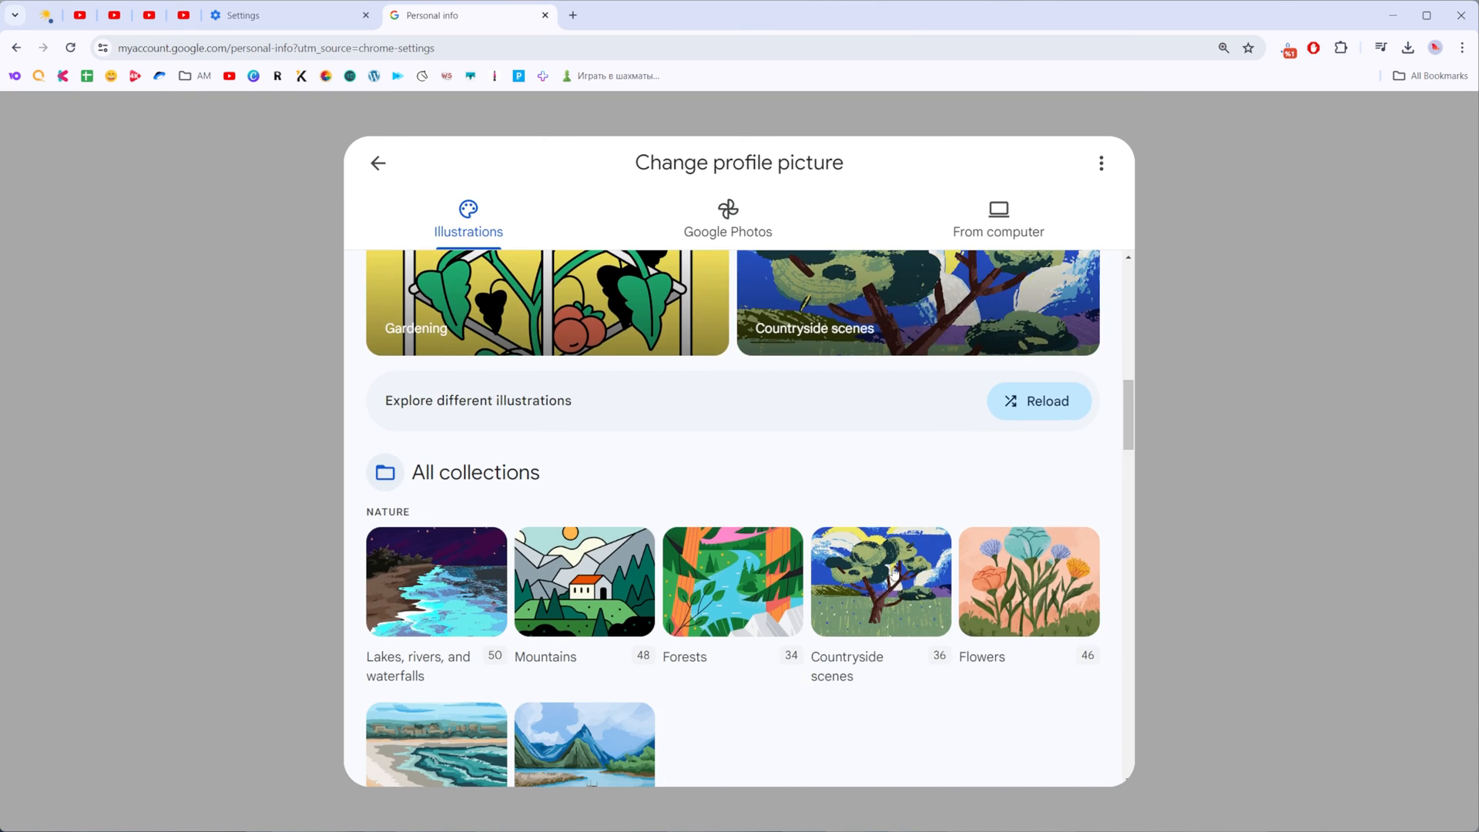
{"action": "scroll", "scroll_direction": "up", "scroll_amount": 3}
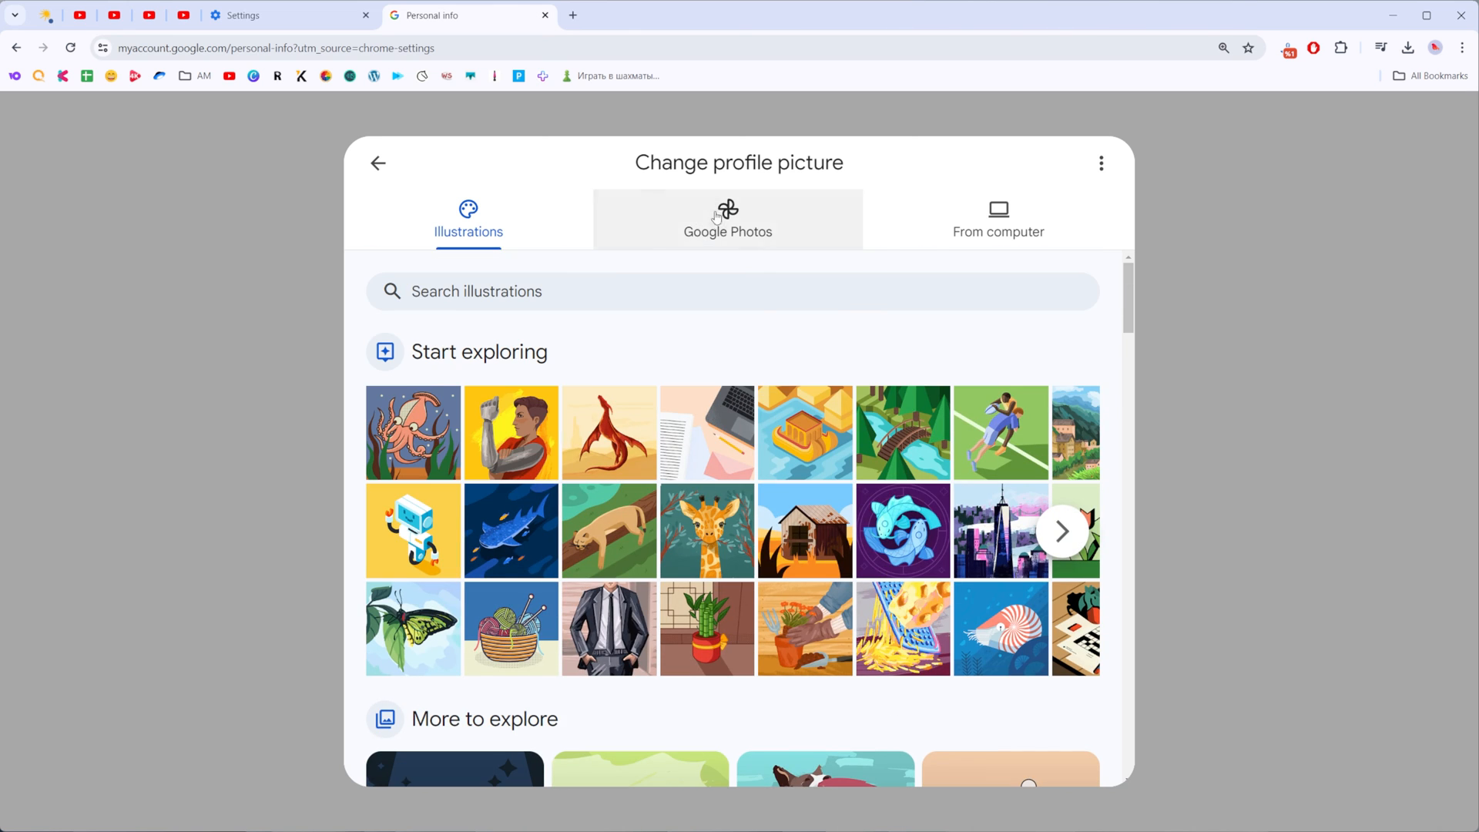
{"action": "left_click", "coordinate": [727, 220]}
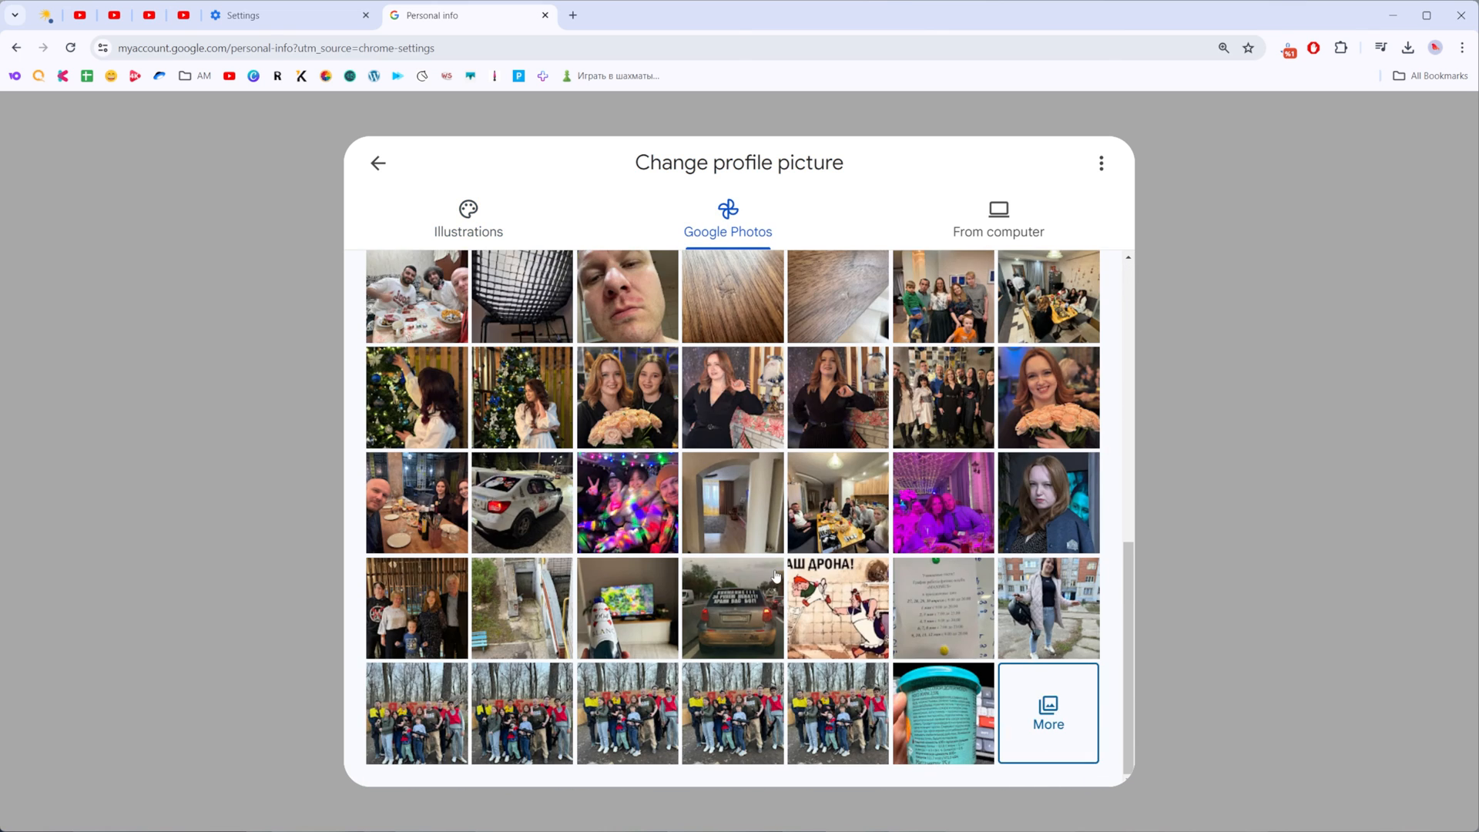
{"action": "mouse_move", "coordinate": [772, 244]}
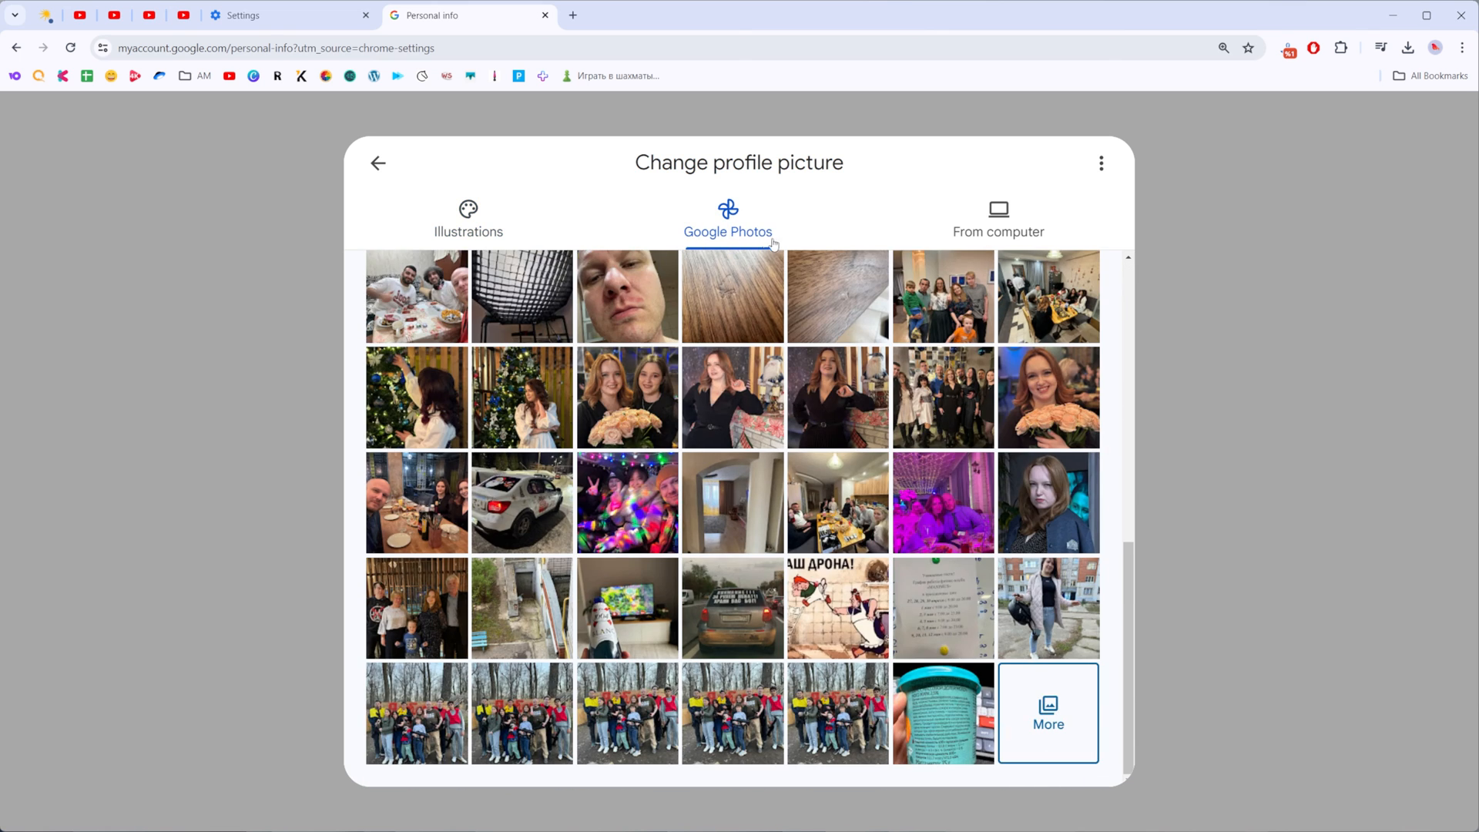
{"action": "mouse_move", "coordinate": [1003, 253]}
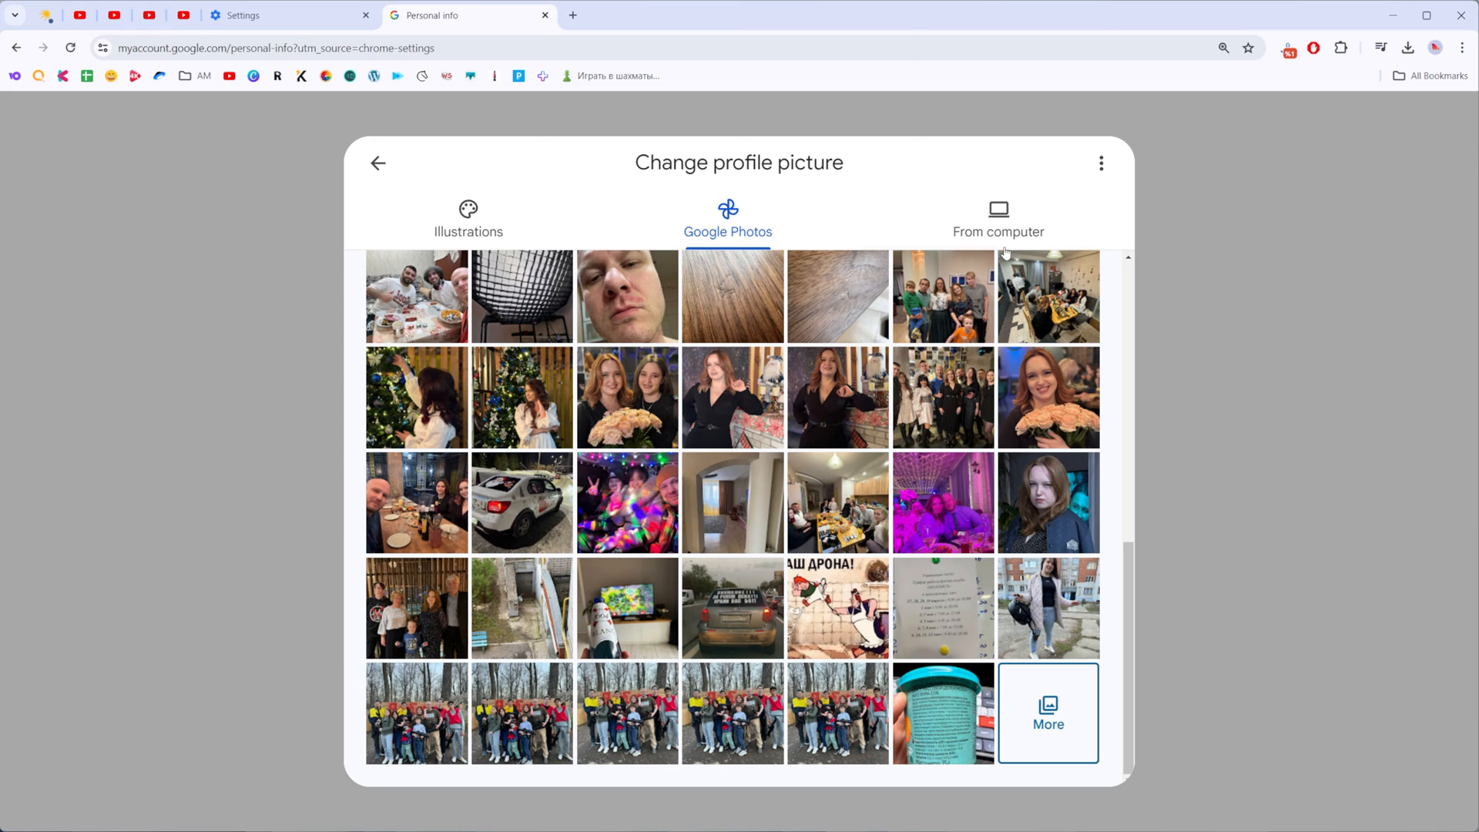
{"action": "left_click", "coordinate": [998, 219]}
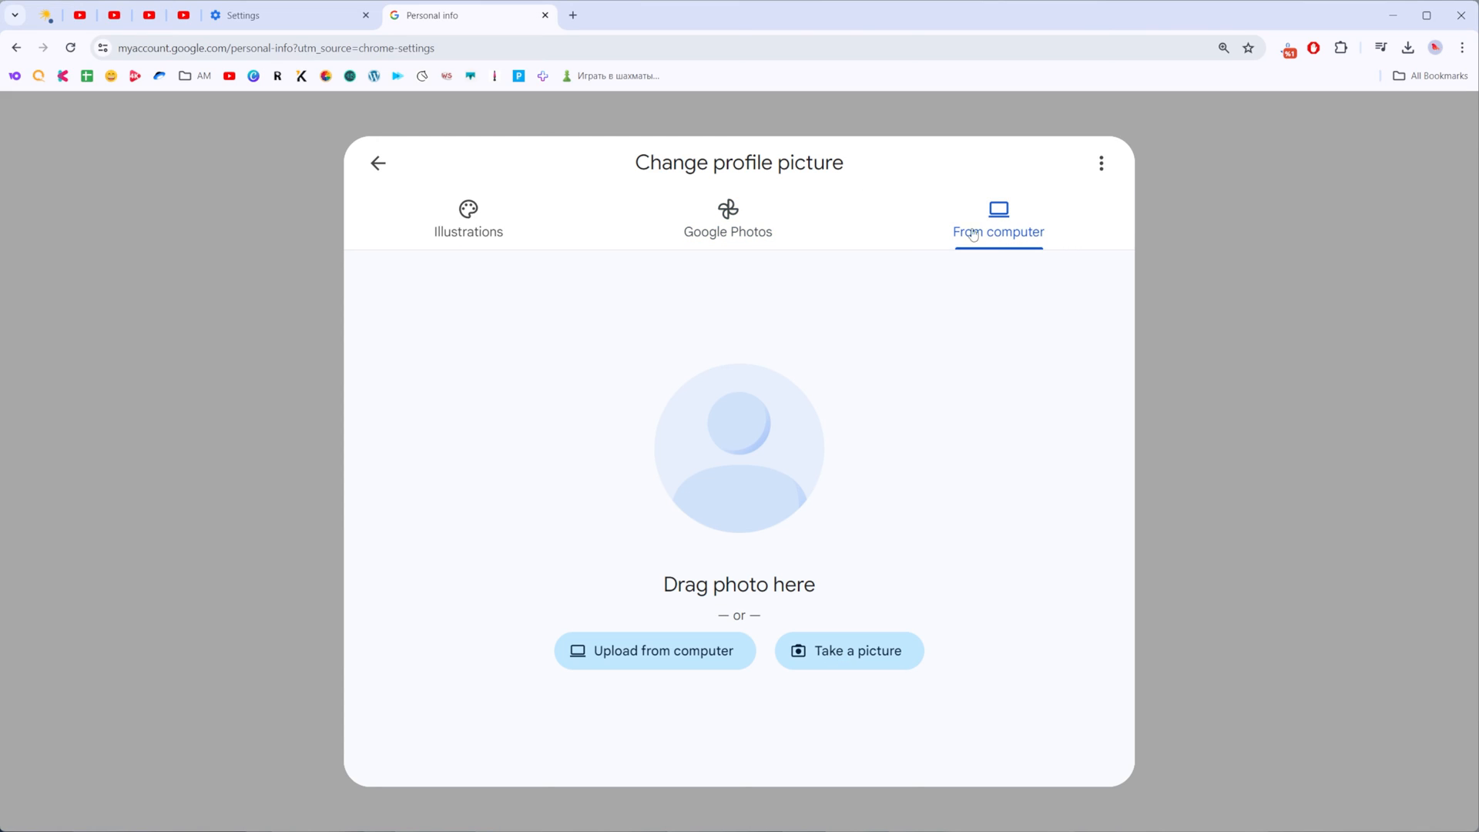
{"action": "mouse_move", "coordinate": [765, 554]}
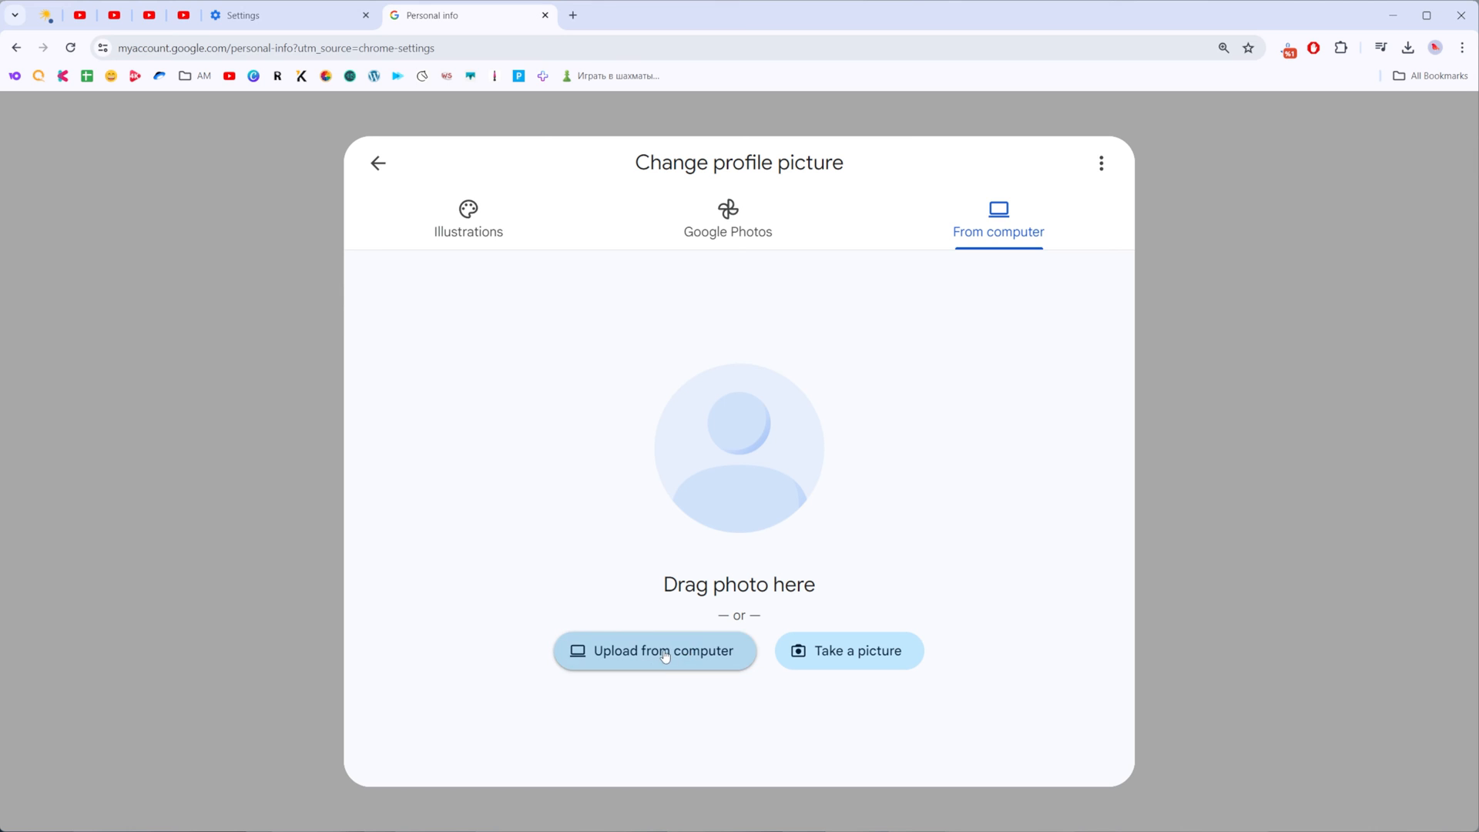
Upload the blue smartphone photo, accept the crop, and save it as profile picture.
{"action": "left_click", "coordinate": [657, 651]}
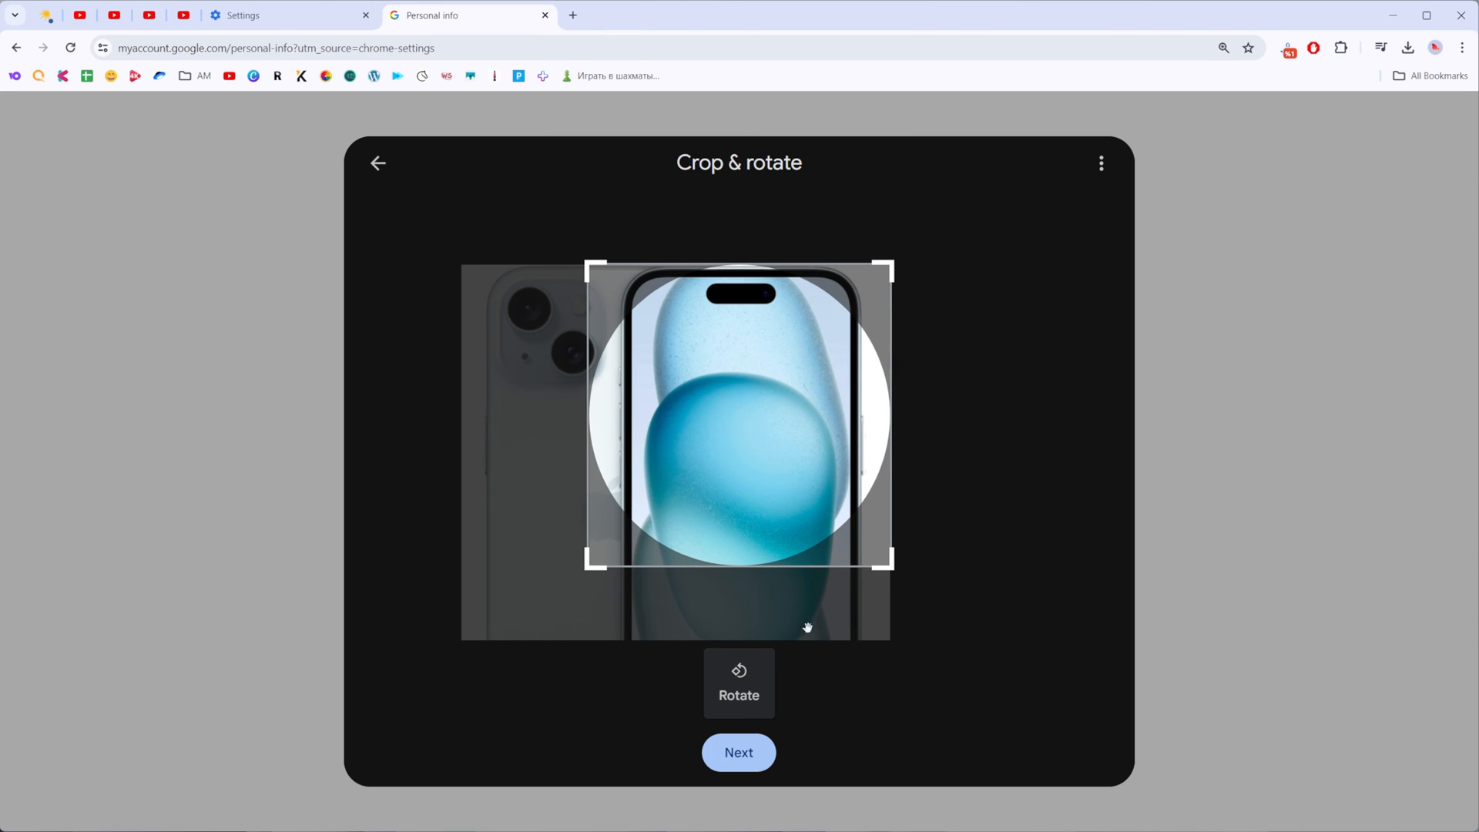
{"action": "left_click", "coordinate": [738, 752]}
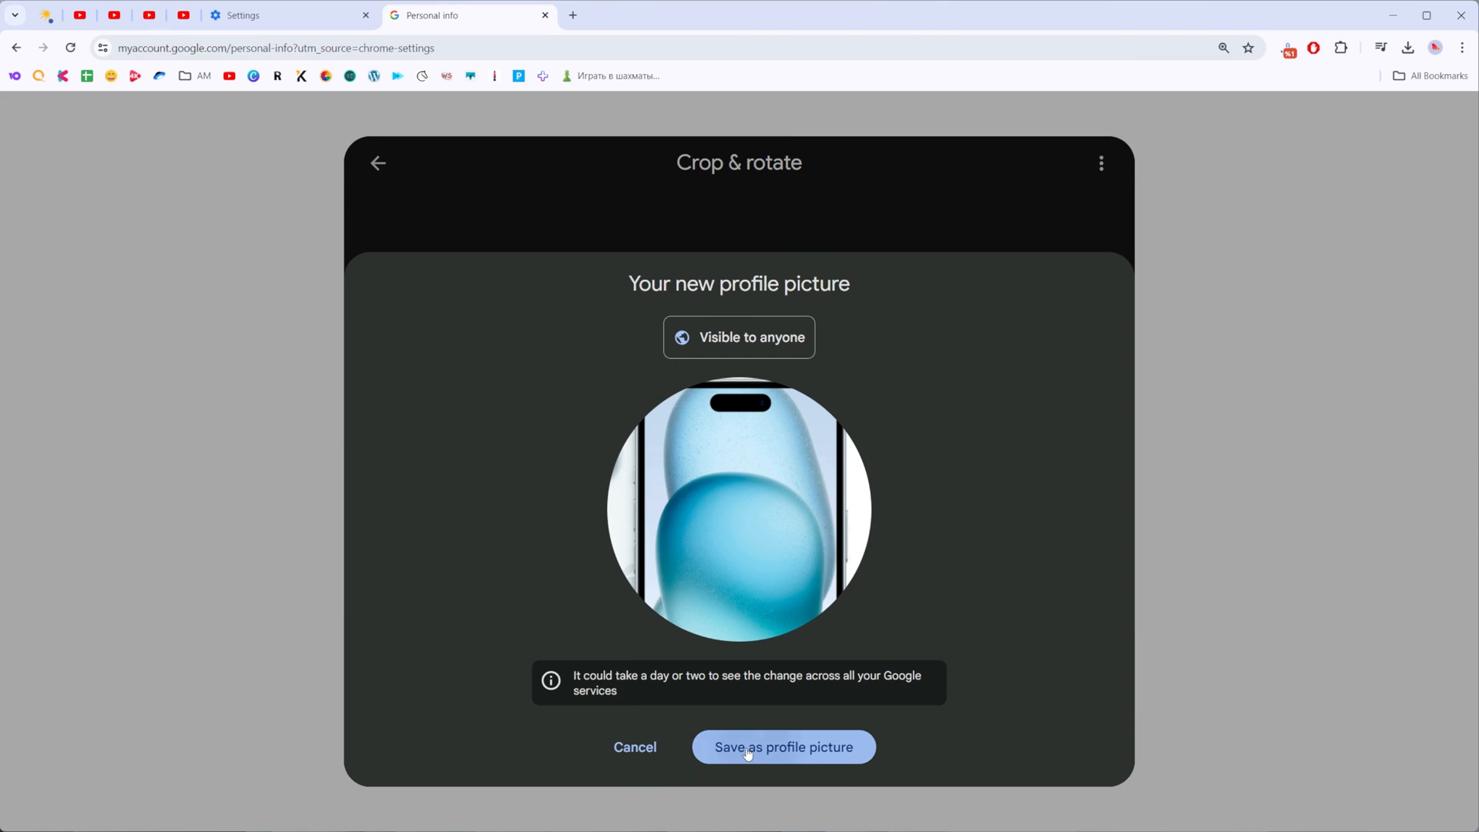
{"action": "left_click", "coordinate": [782, 746]}
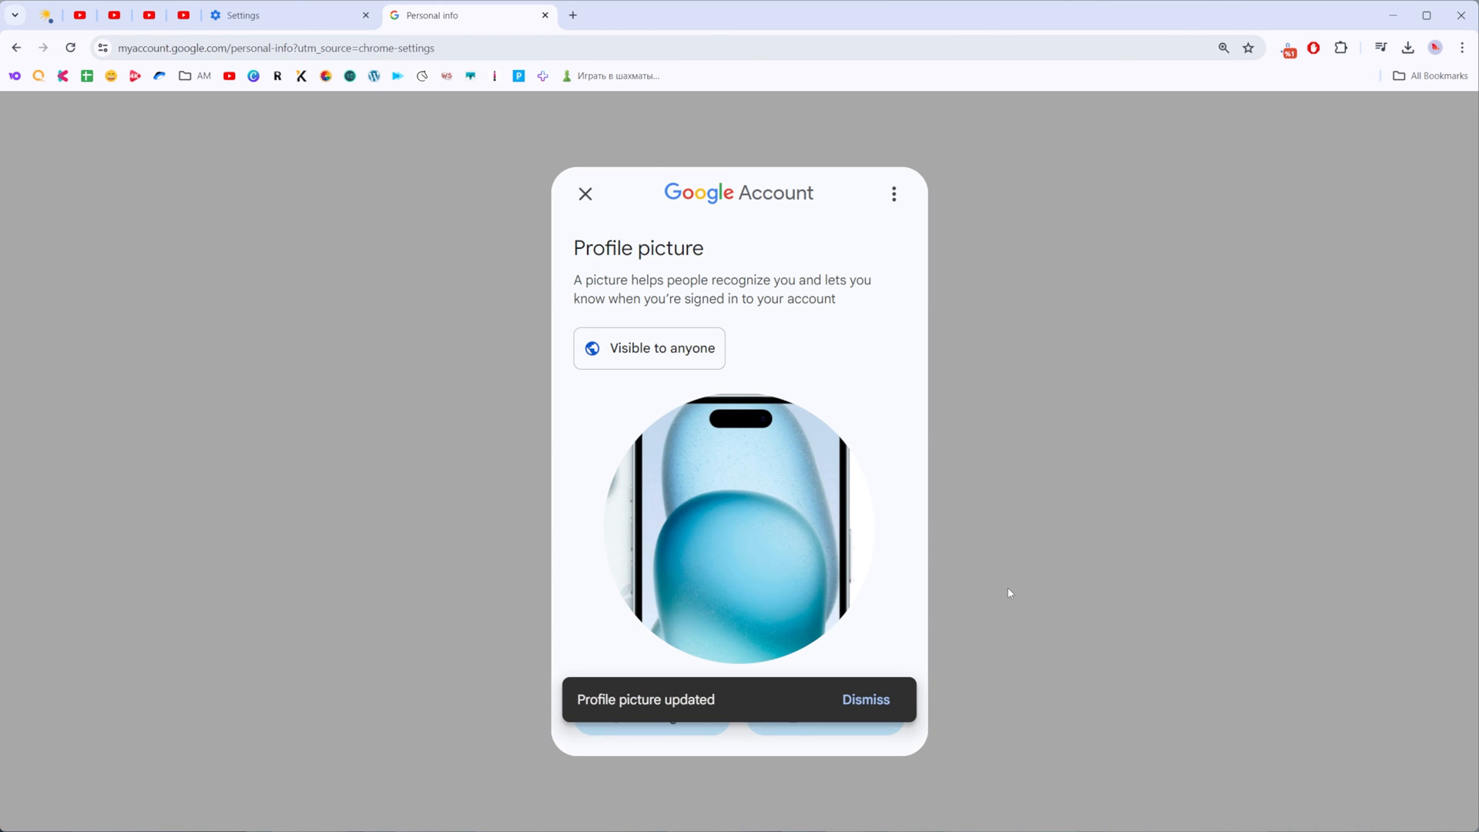
Dismiss the picture-updated notice and close the Profile picture window.
{"action": "left_click", "coordinate": [864, 699]}
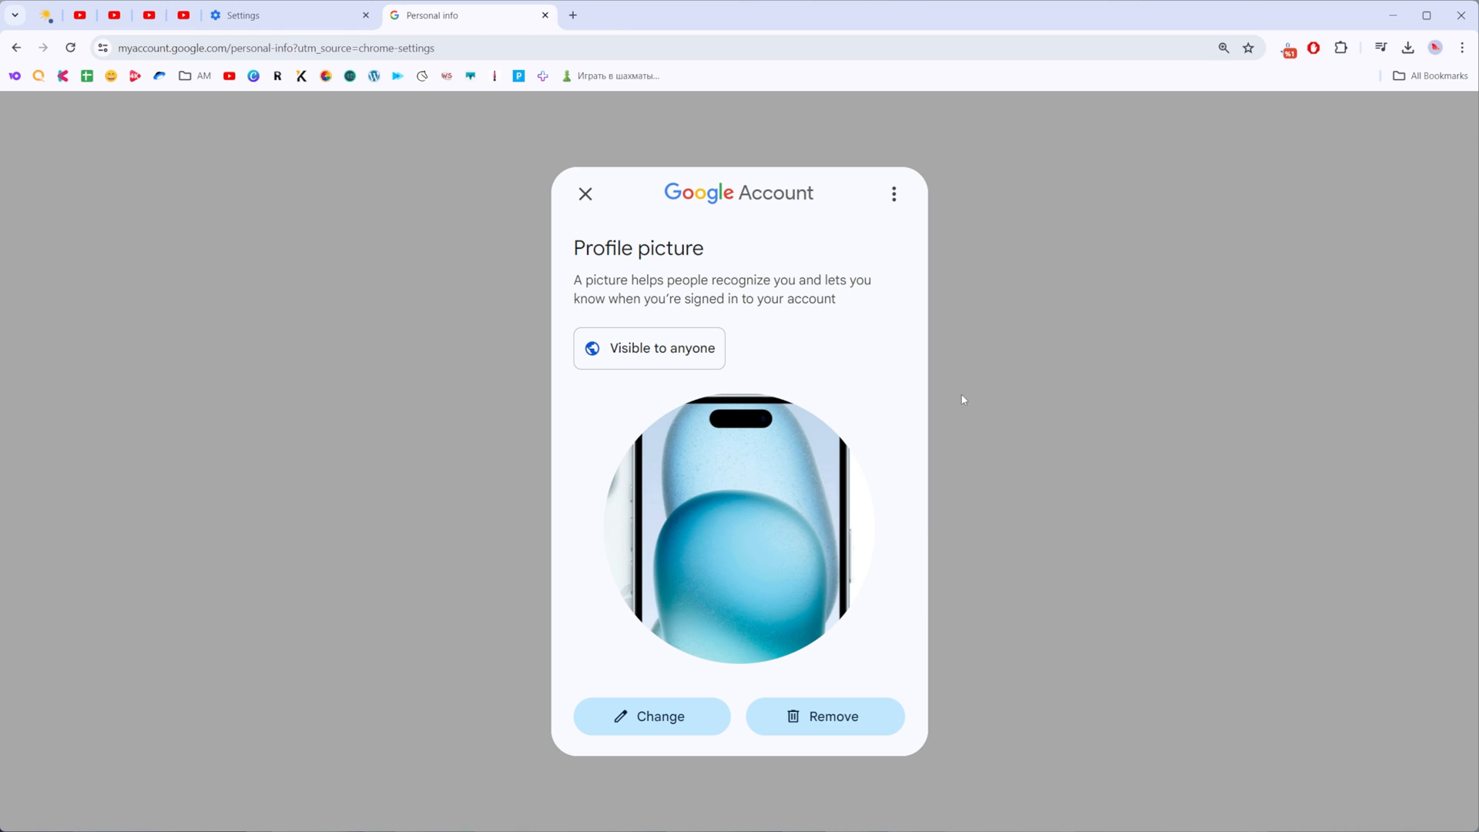
{"action": "left_click", "coordinate": [585, 193]}
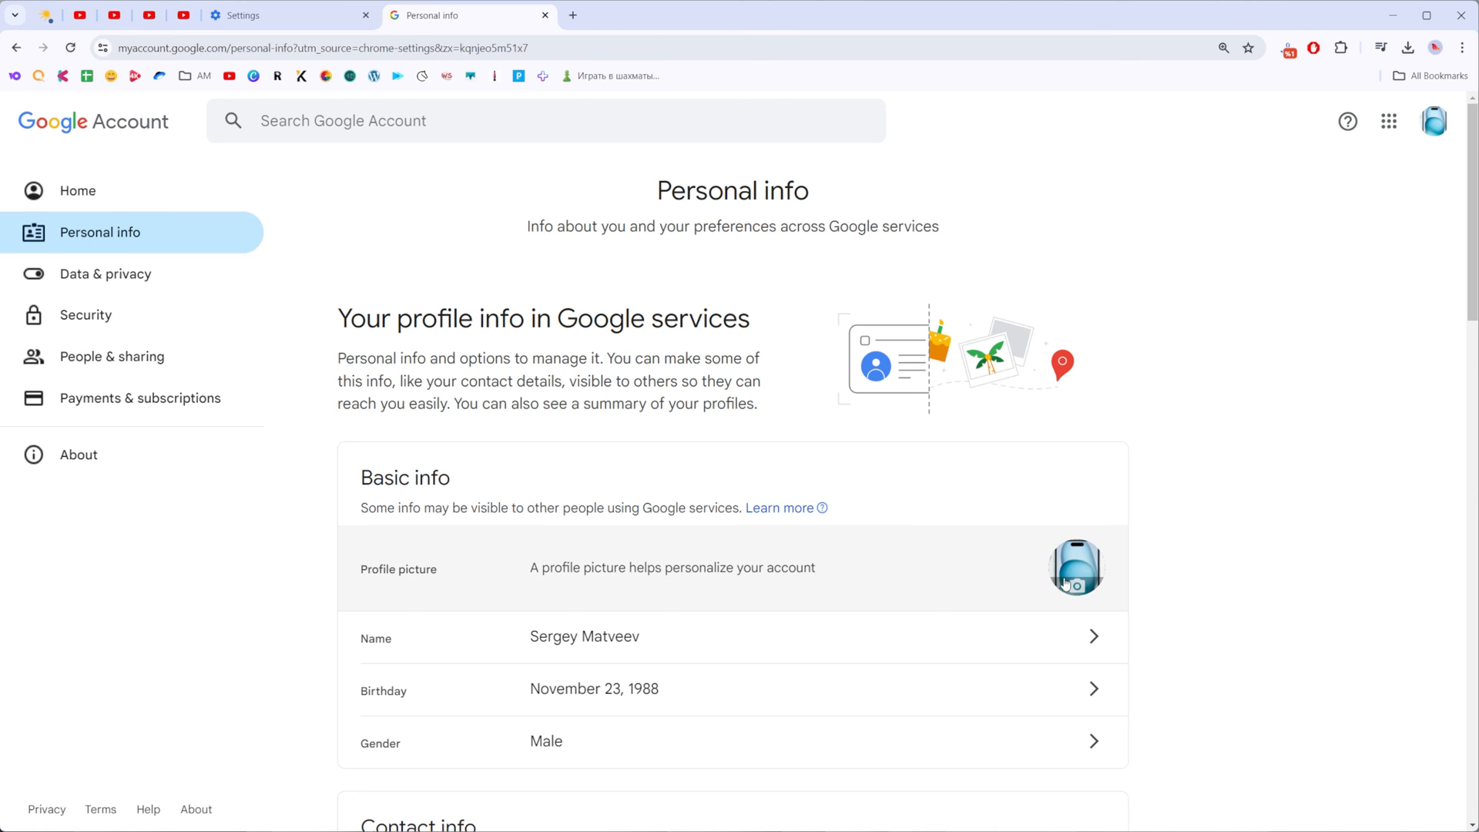
{"action": "mouse_move", "coordinate": [1189, 349]}
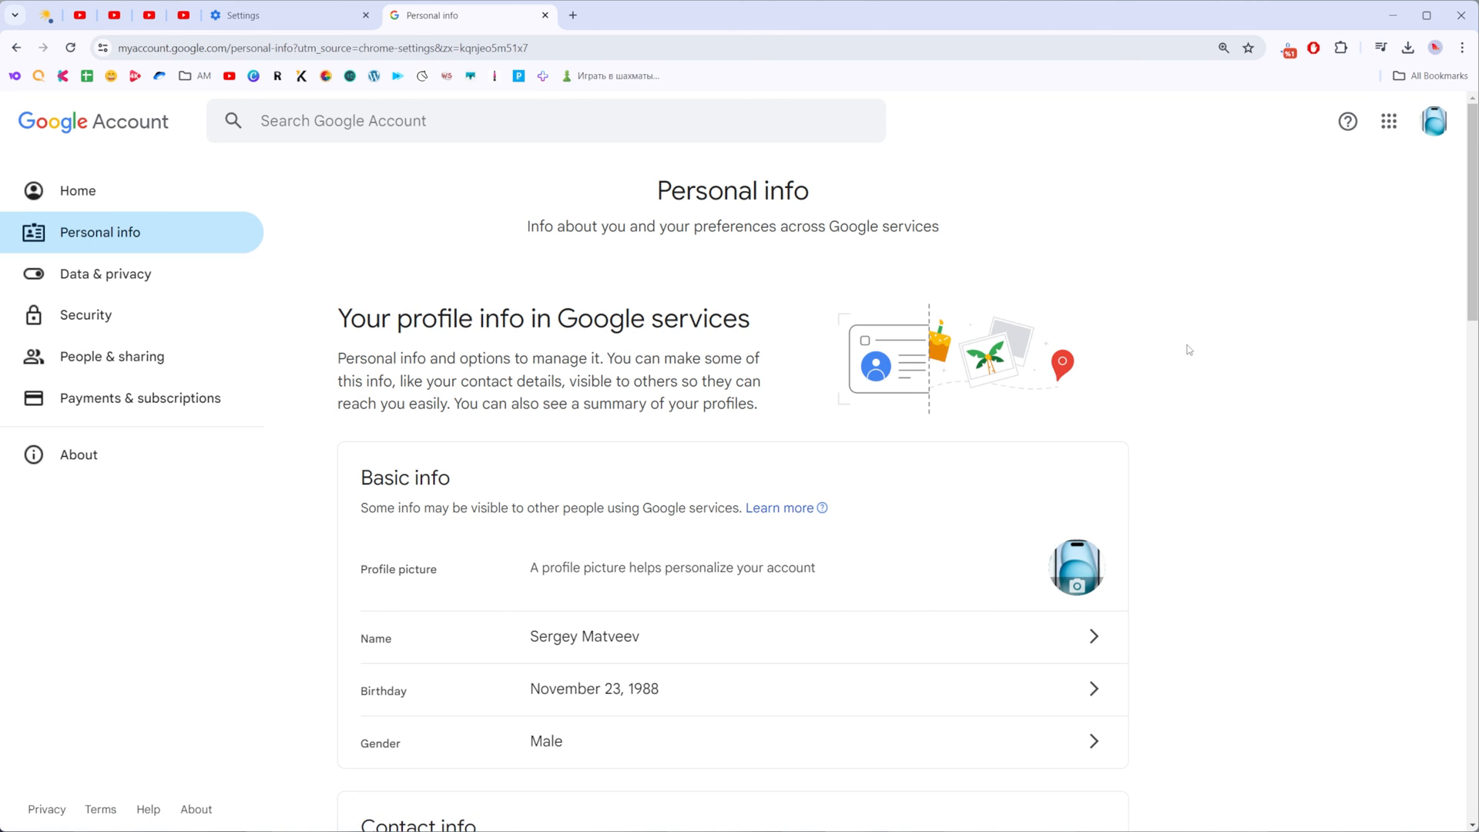
{"action": "mouse_move", "coordinate": [1180, 331]}
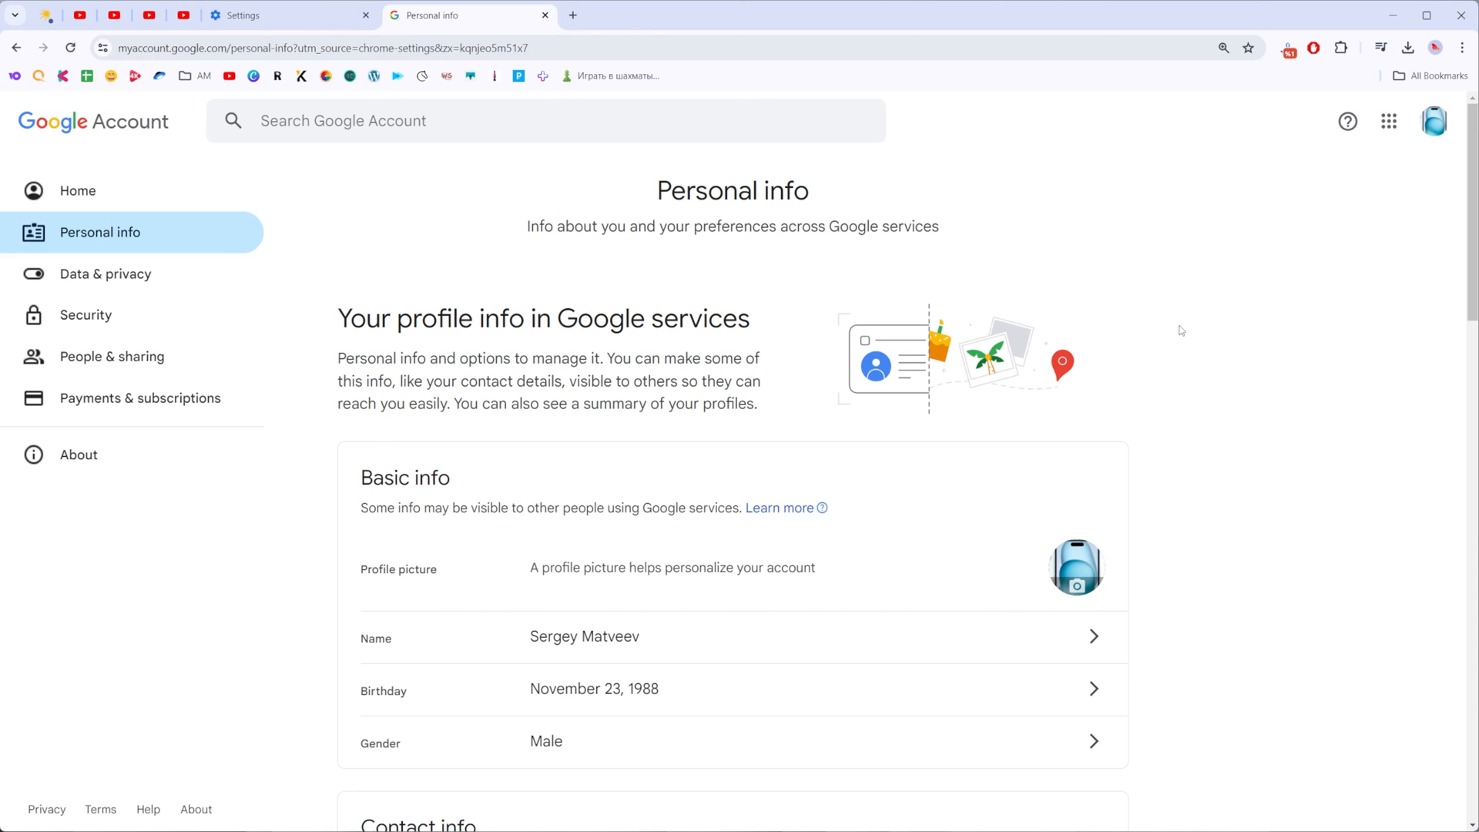
{"action": "mouse_move", "coordinate": [1082, 253]}
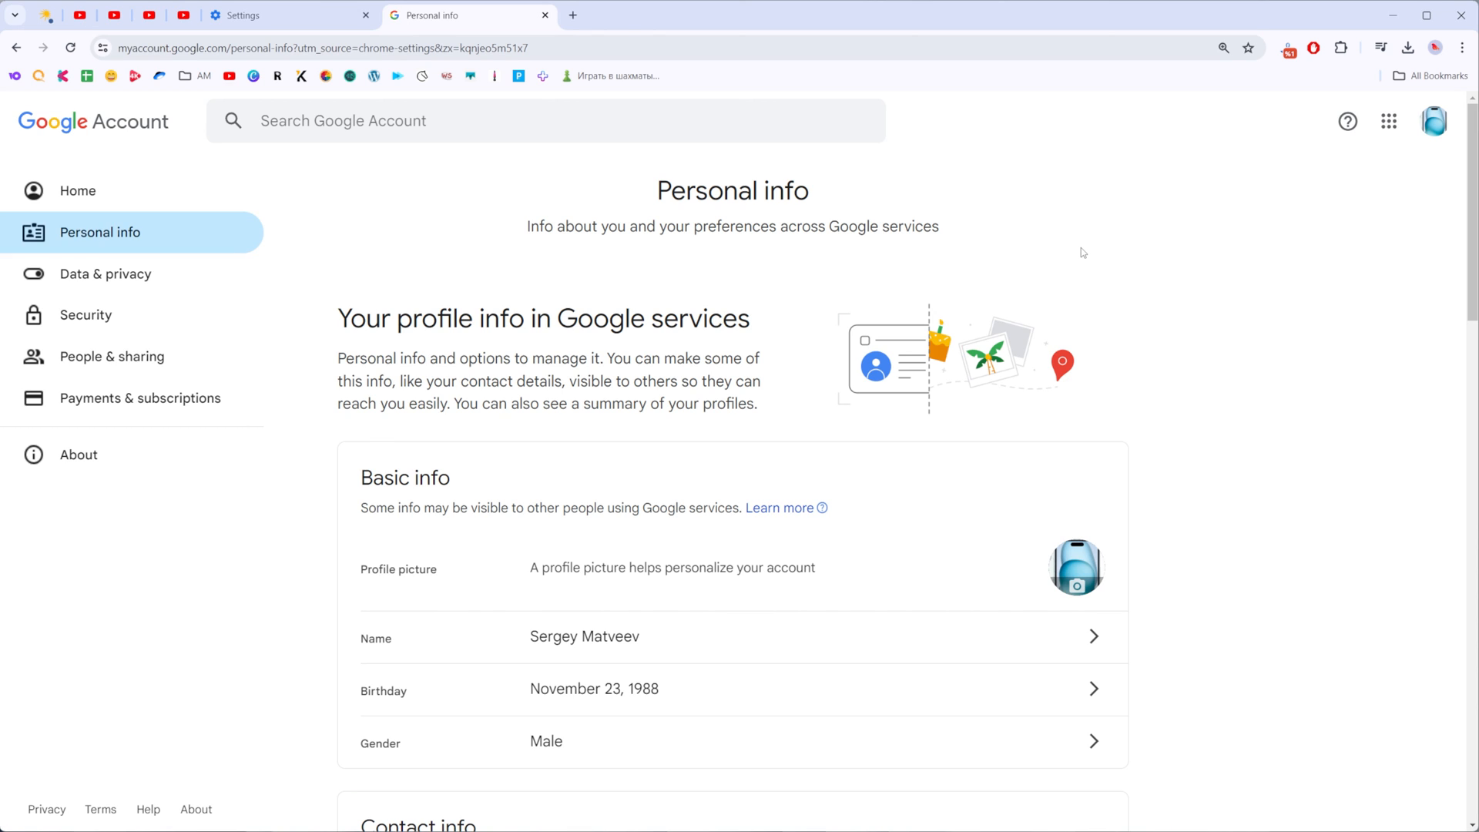